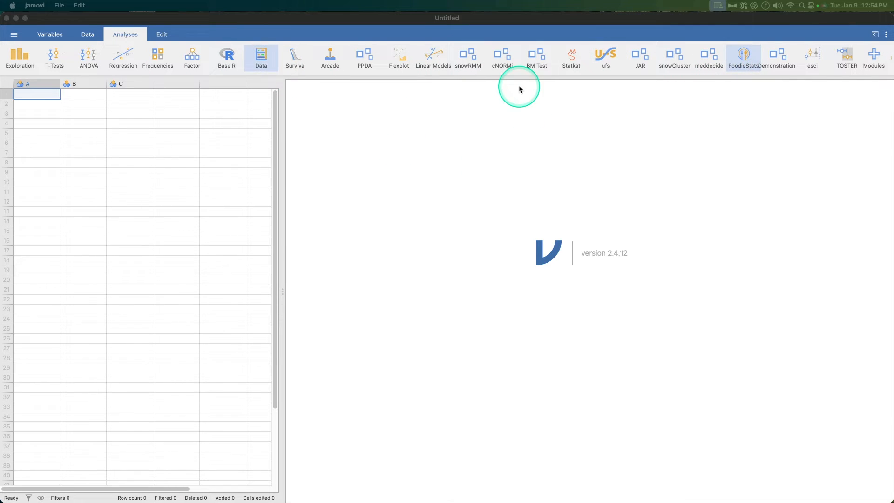
pyautogui.moveTo(846, 120)
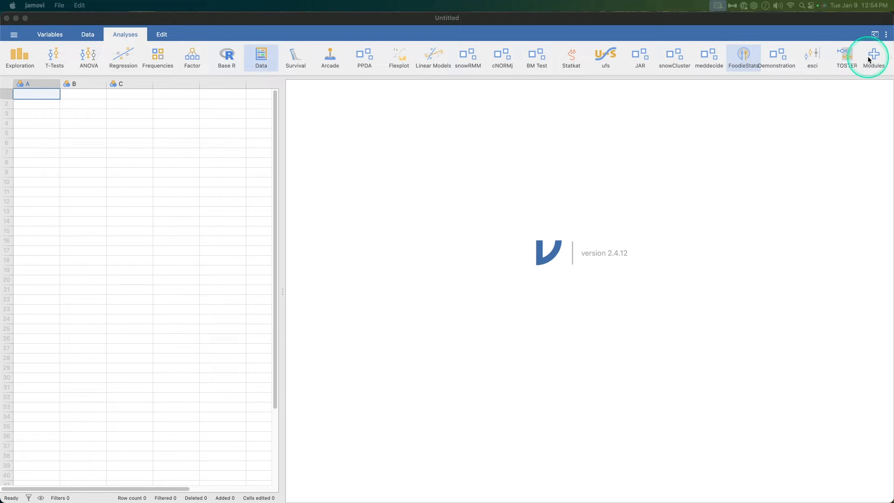
# Step: Open the Modules dropdown showing installed modules such as jReshape's Wide to Long and Long to wide
pyautogui.click(874, 56)
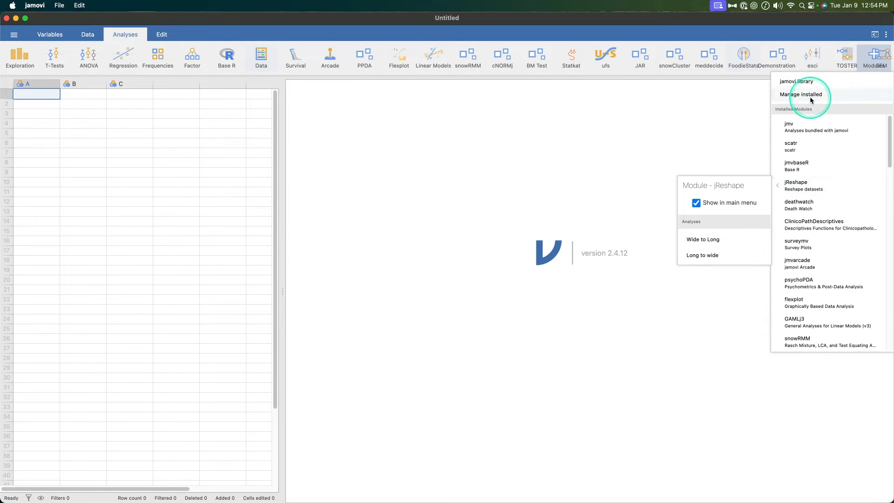
# Step: Open the jamovi library and search available modules for 'jsq', showing jsq - Bayesian Methods installed
pyautogui.click(801, 94)
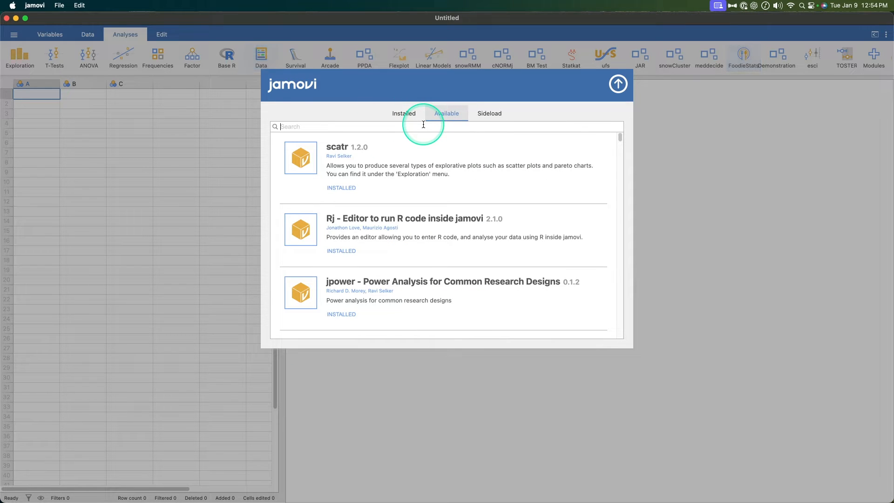
pyautogui.write('jsq')
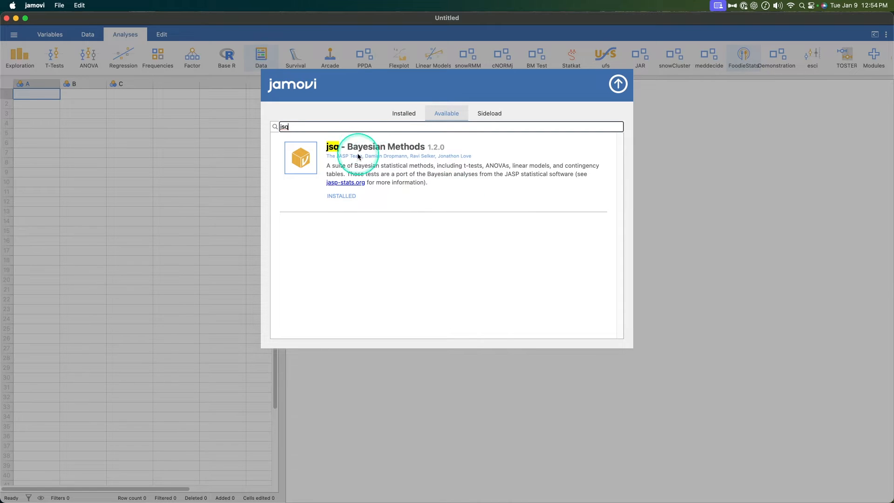
pyautogui.moveTo(451, 153)
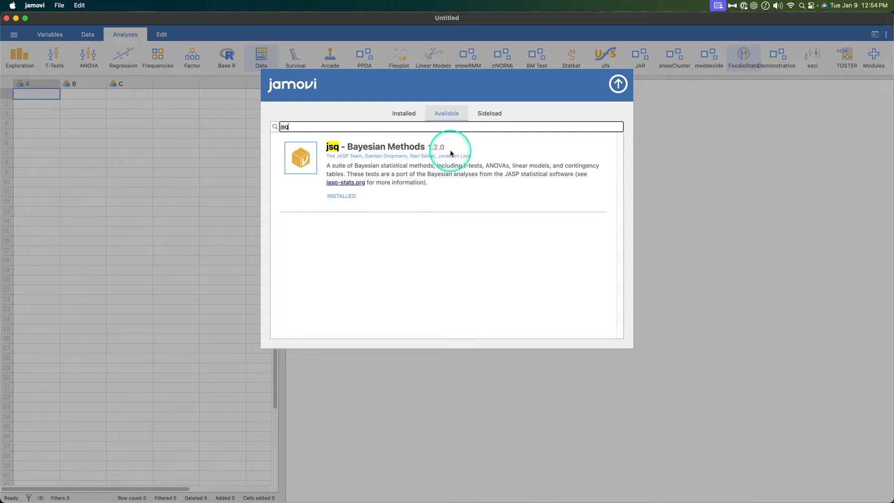
pyautogui.moveTo(404, 166)
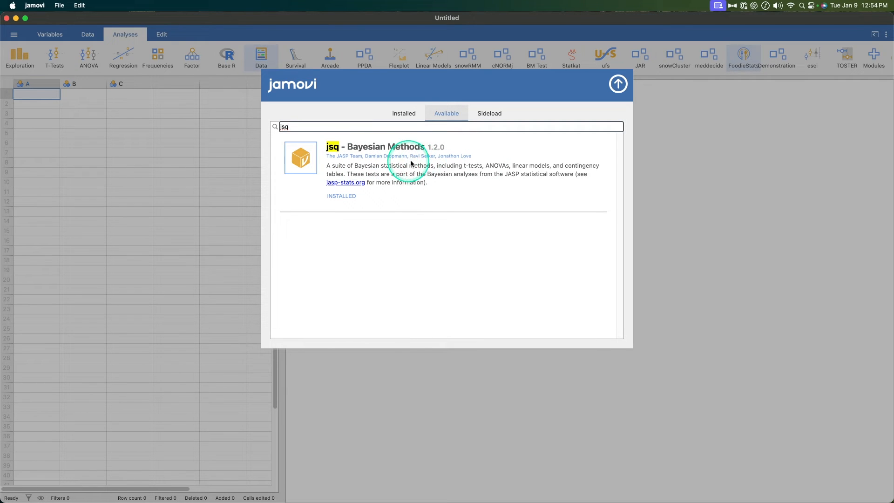
pyautogui.moveTo(466, 169)
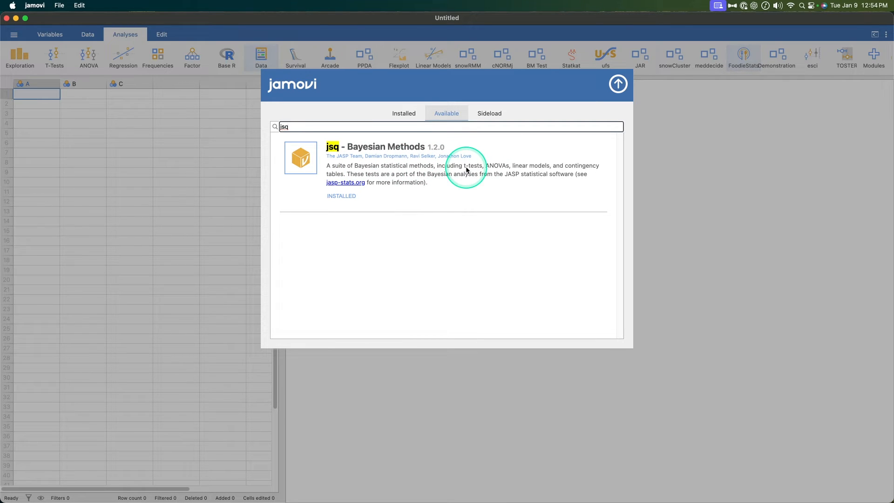
pyautogui.moveTo(373, 149)
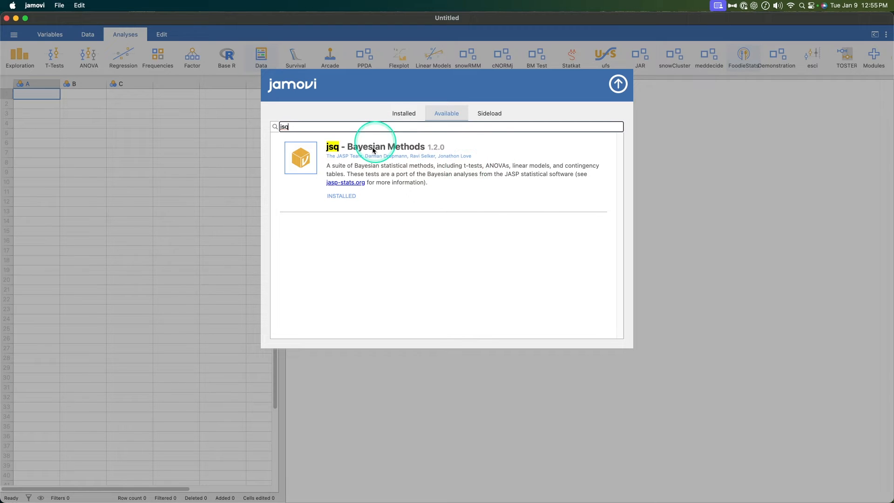
pyautogui.moveTo(459, 192)
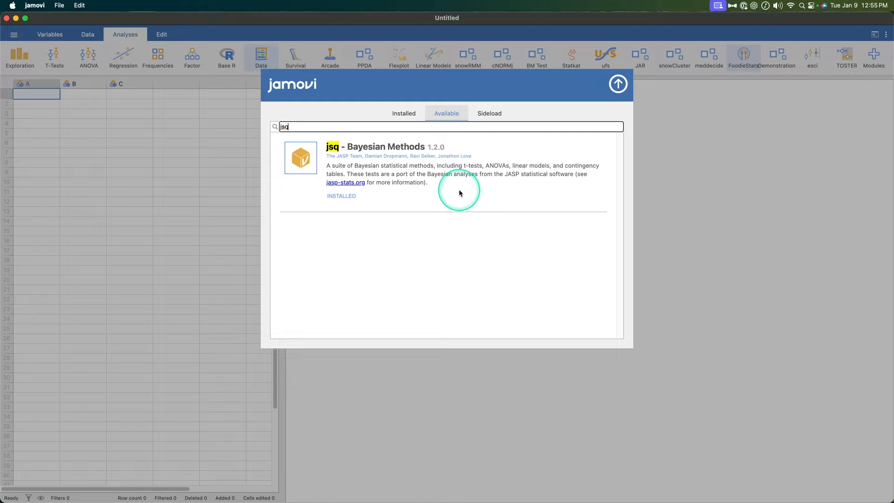
pyautogui.moveTo(435, 190)
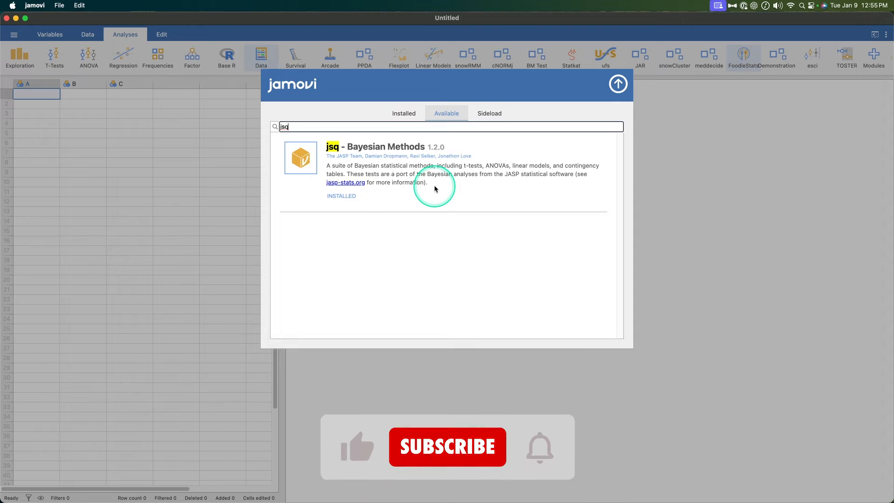
pyautogui.moveTo(446, 446)
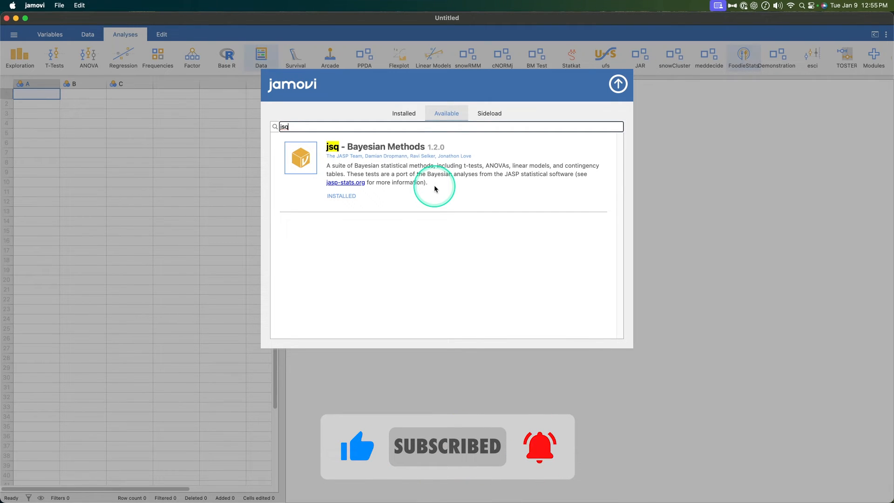
pyautogui.moveTo(411, 171)
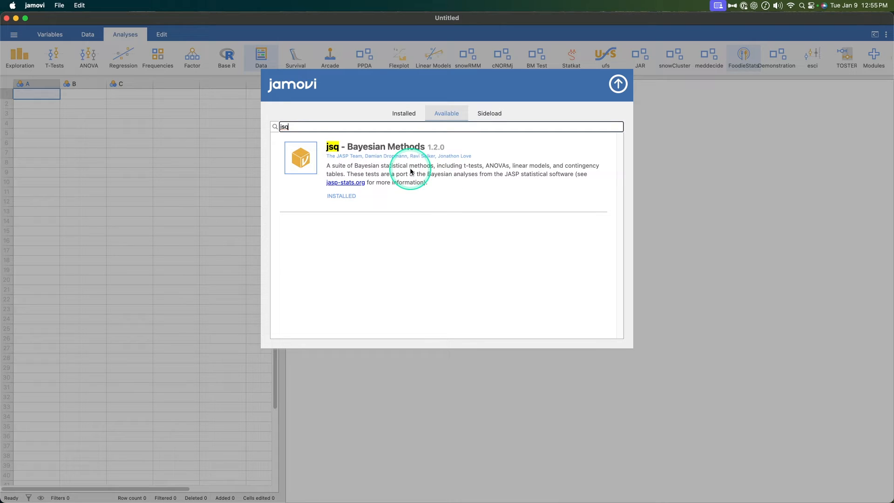
pyautogui.moveTo(516, 171)
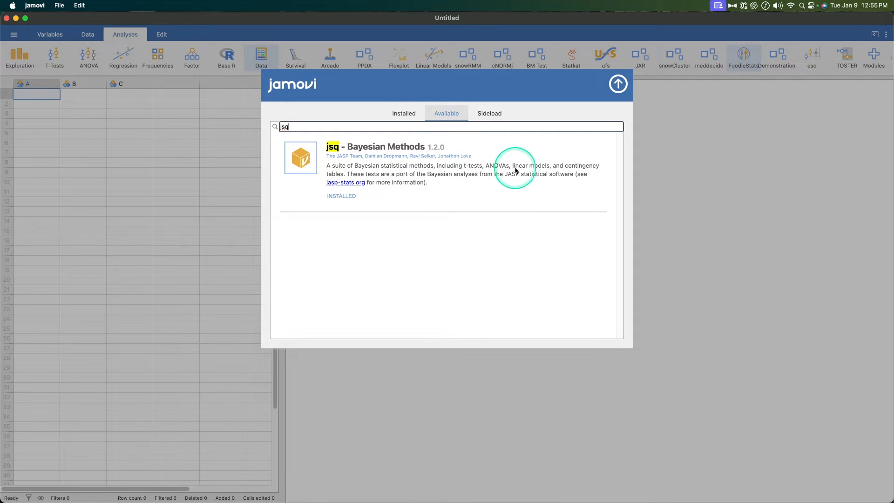
pyautogui.moveTo(439, 176)
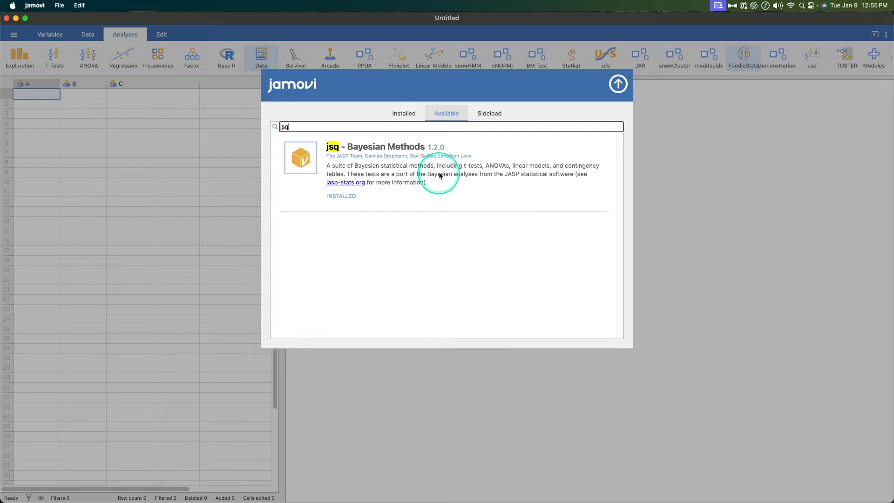
pyautogui.moveTo(505, 159)
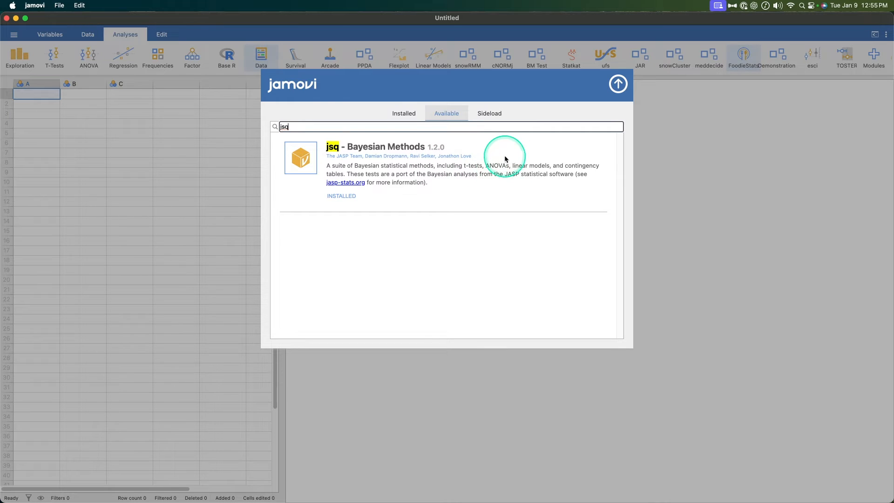
pyautogui.moveTo(575, 166)
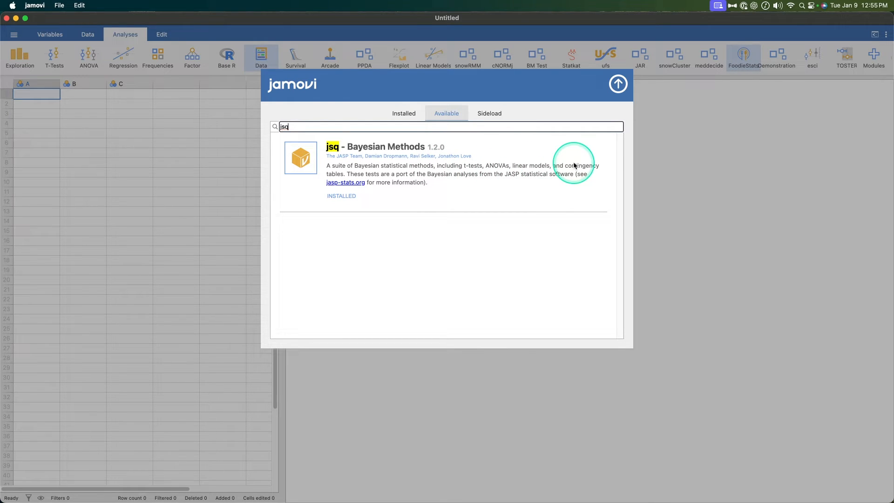
pyautogui.moveTo(387, 181)
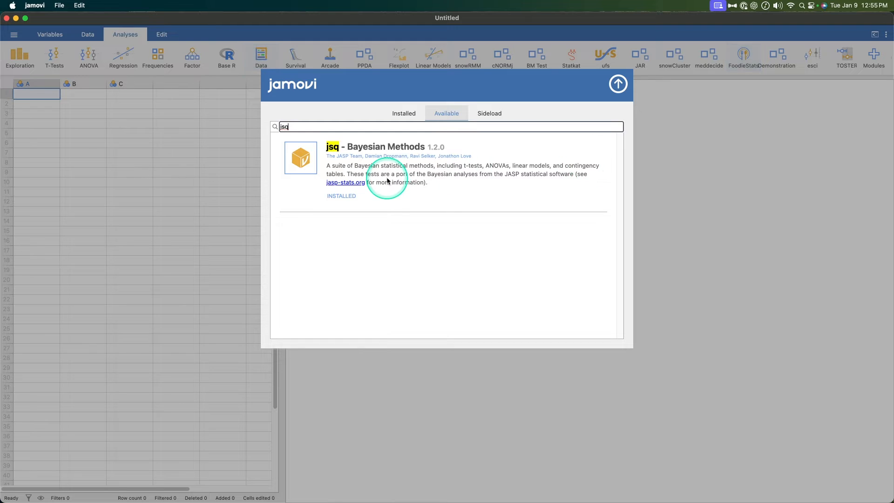
pyautogui.moveTo(469, 180)
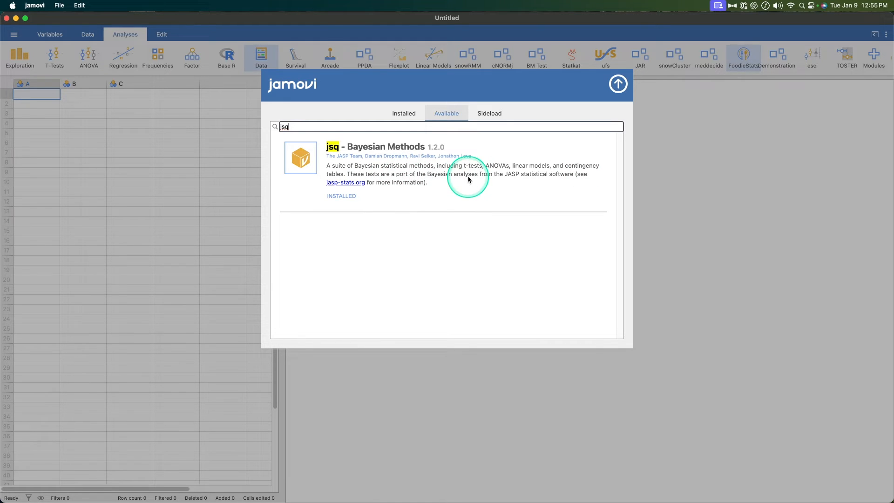
pyautogui.moveTo(277, 180)
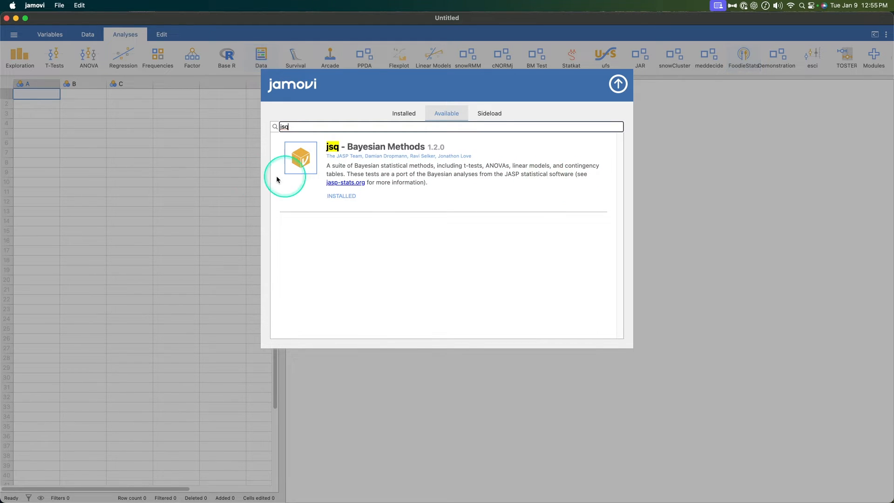
pyautogui.moveTo(414, 190)
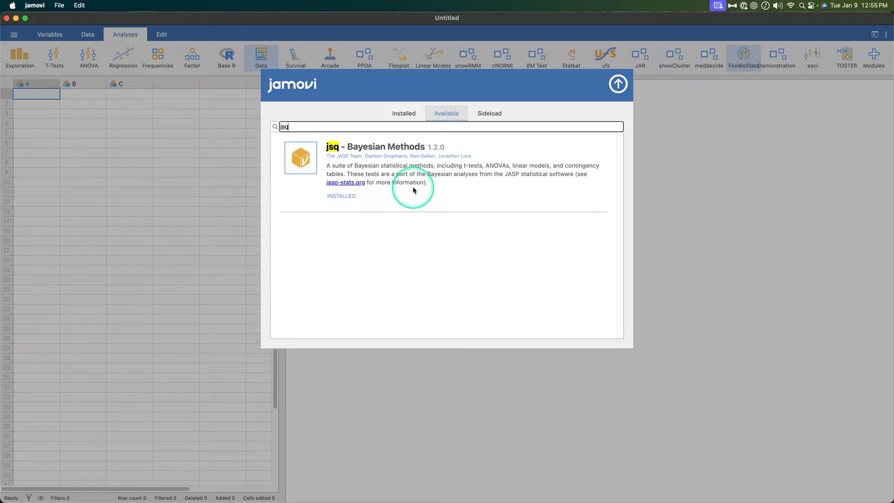
pyautogui.moveTo(388, 151)
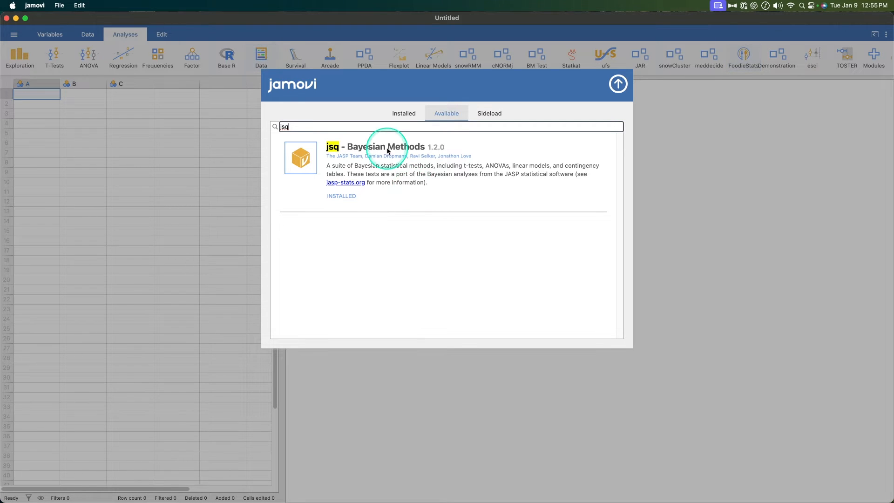
pyautogui.moveTo(510, 189)
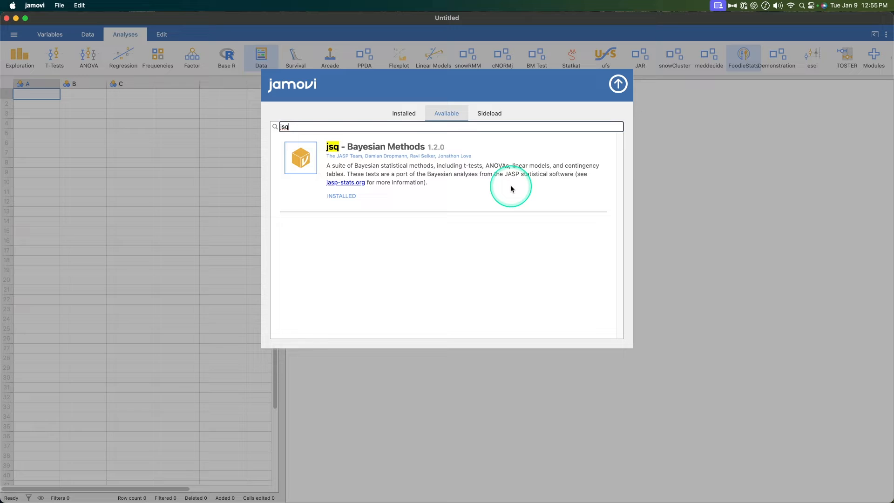
pyautogui.moveTo(595, 211)
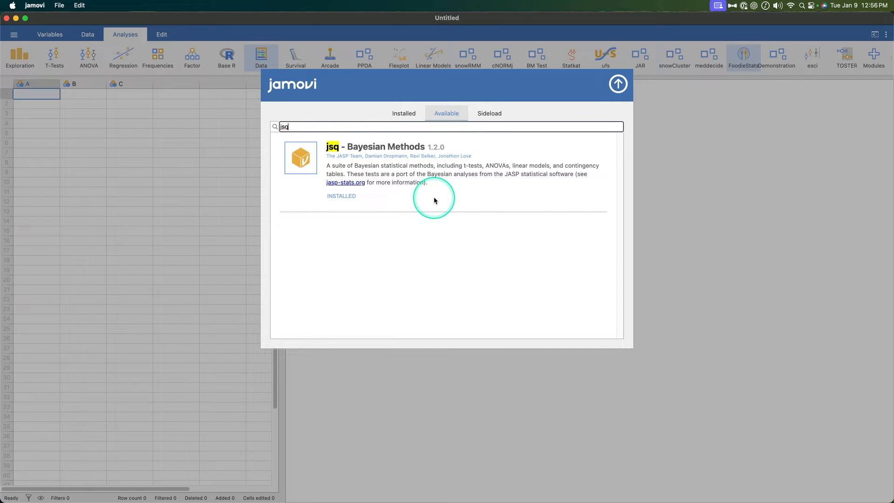
# Step: Close the module library and open the T-Tests menu listing jsq's Bayesian t-tests
pyautogui.click(617, 84)
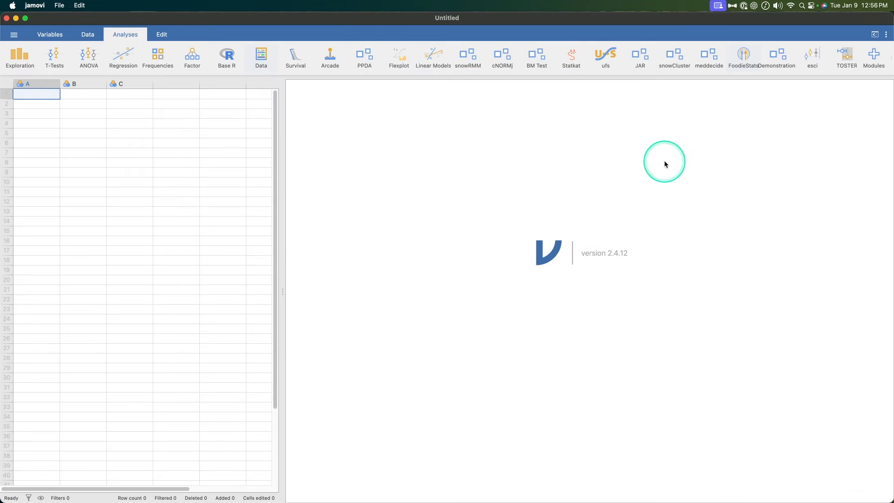
pyautogui.moveTo(123, 57)
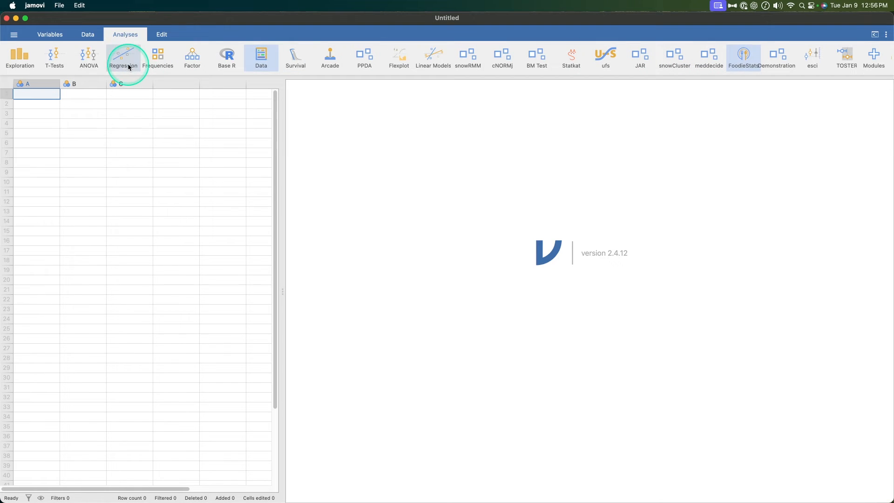
pyautogui.click(55, 57)
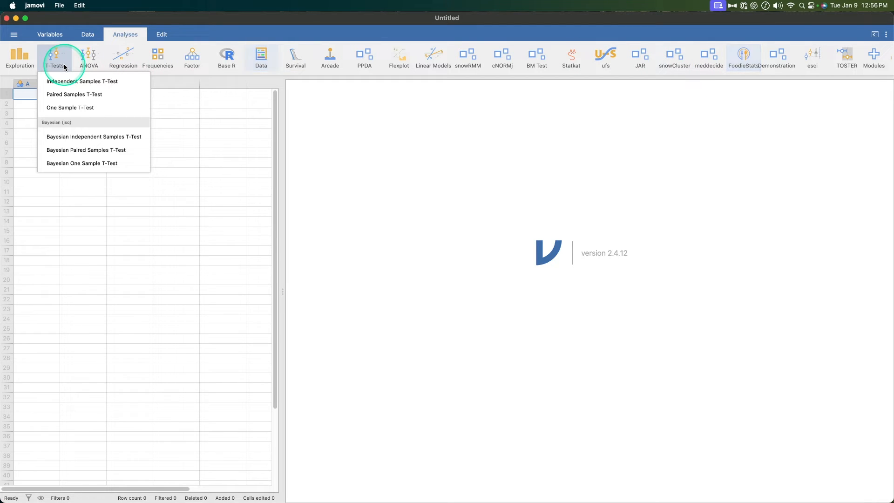
pyautogui.moveTo(561, 38)
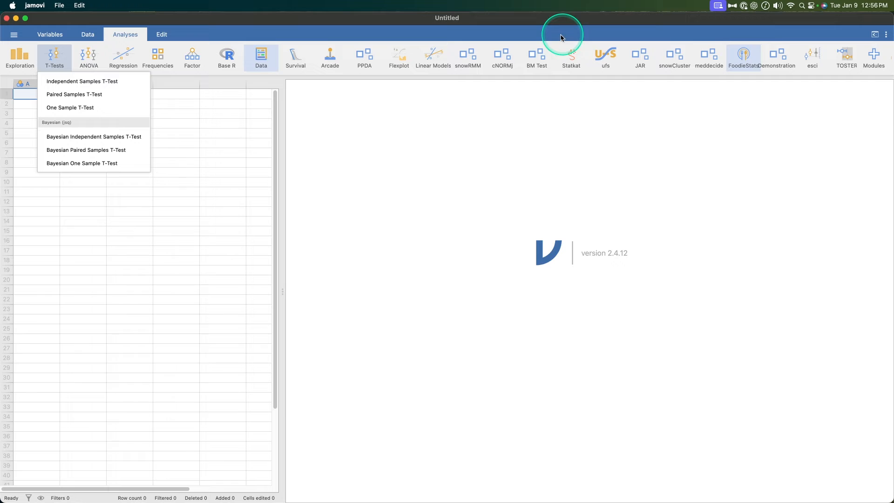
pyautogui.moveTo(354, 61)
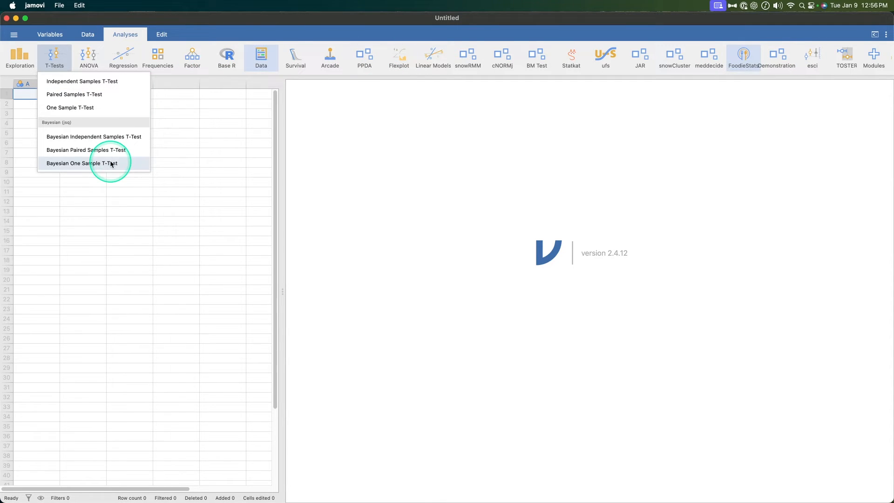
pyautogui.moveTo(73, 148)
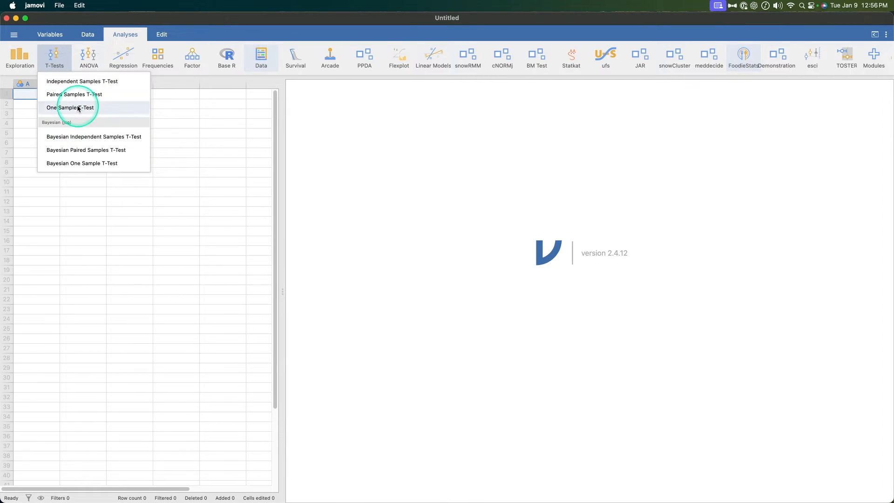
pyautogui.moveTo(69, 60)
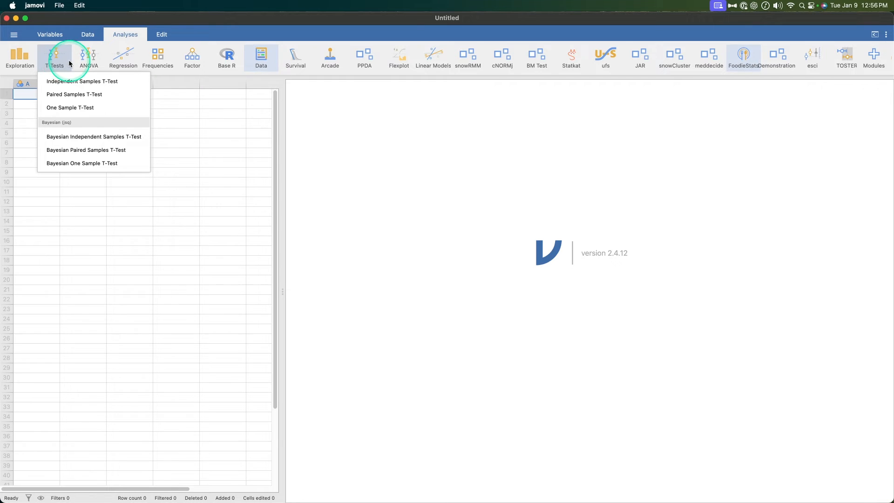
pyautogui.moveTo(89, 85)
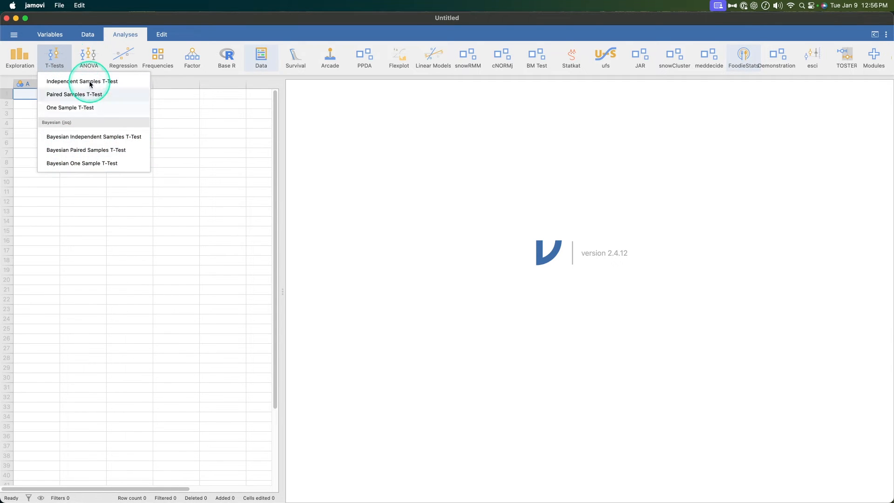
pyautogui.click(88, 57)
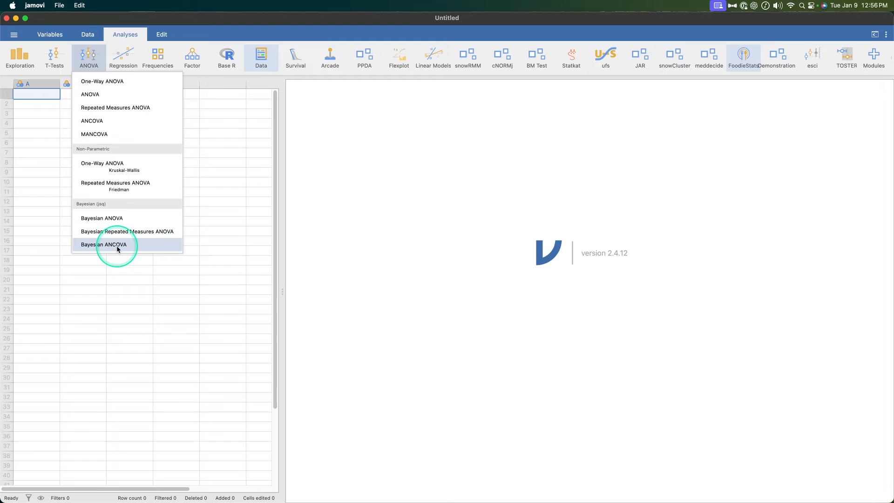
pyautogui.click(123, 57)
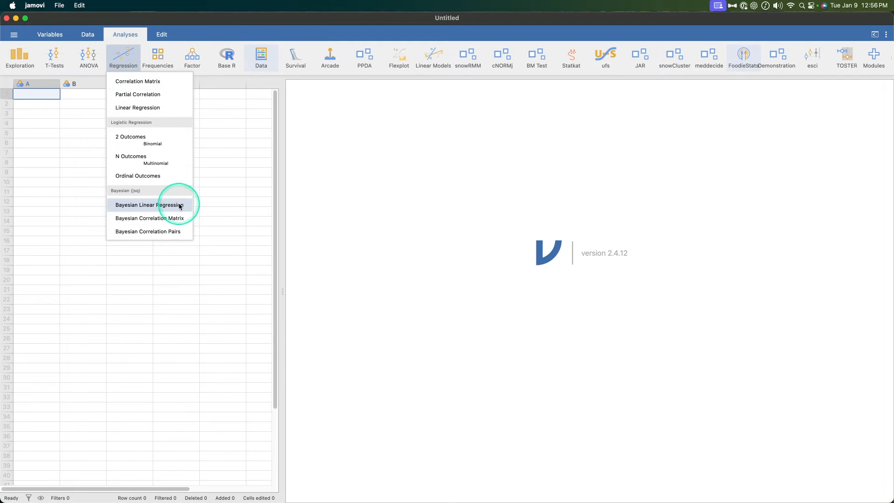
pyautogui.click(158, 57)
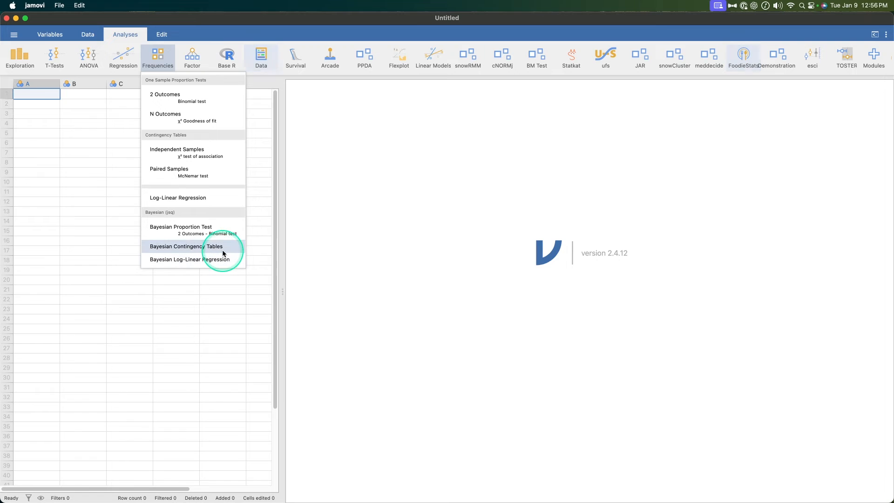
pyautogui.click(192, 56)
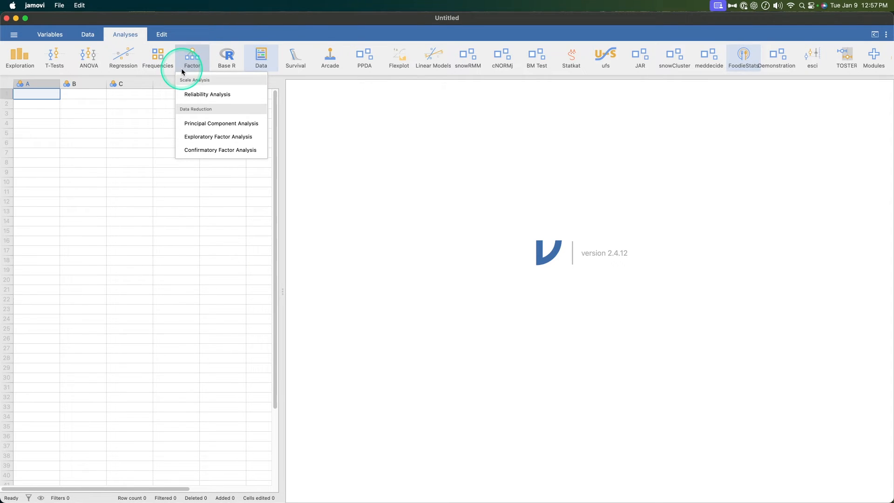
pyautogui.moveTo(120, 56)
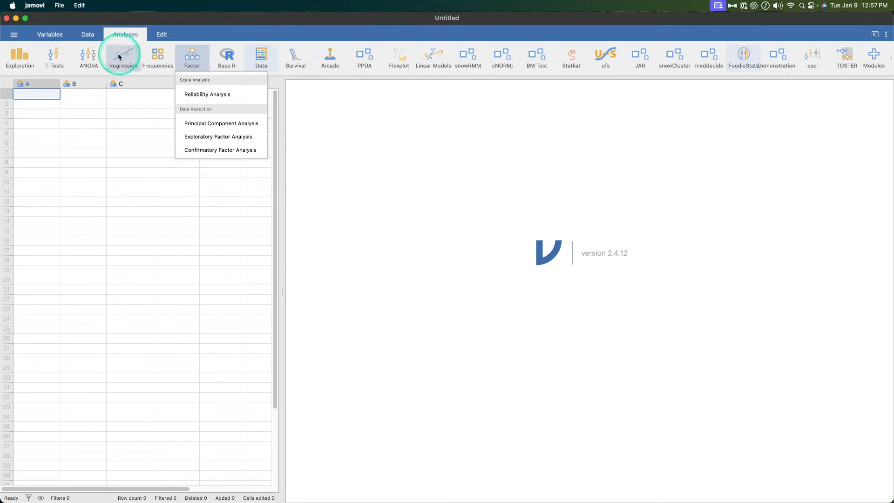
pyautogui.click(54, 57)
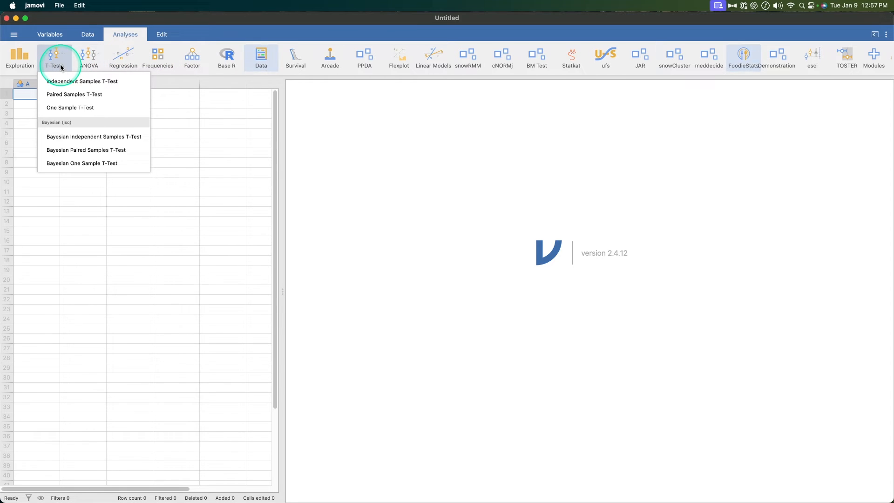
pyautogui.moveTo(83, 81)
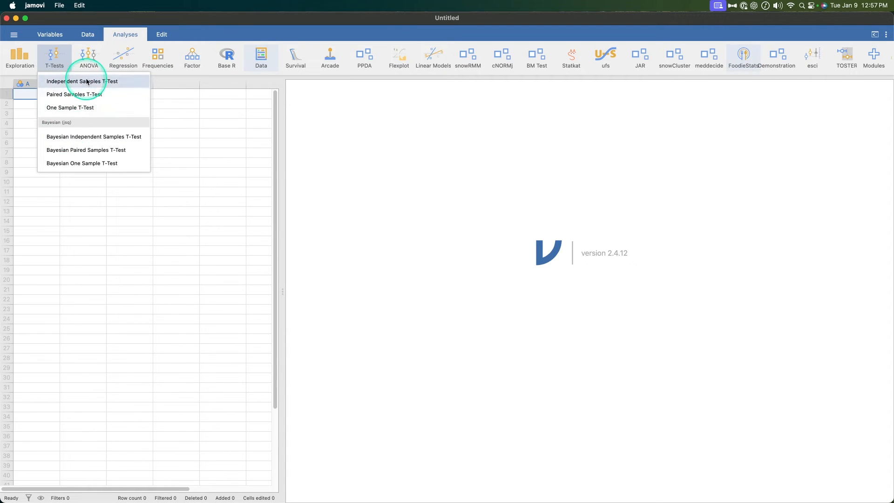
pyautogui.click(89, 57)
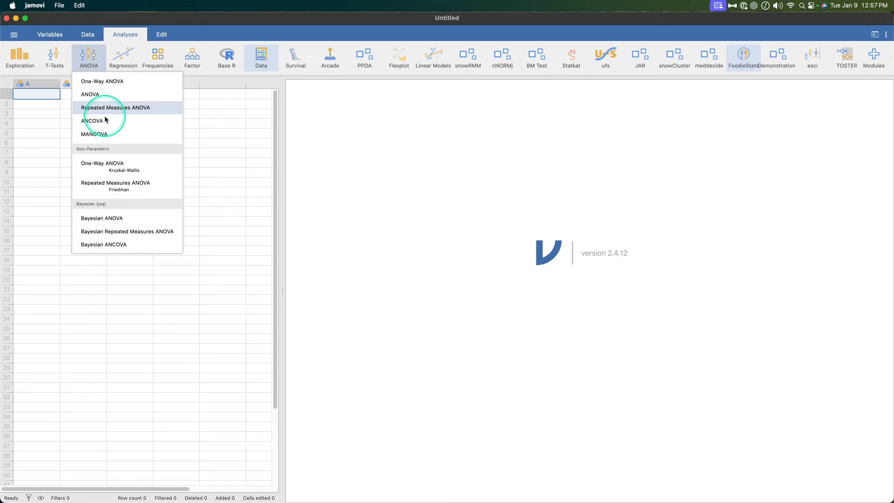
pyautogui.moveTo(105, 68)
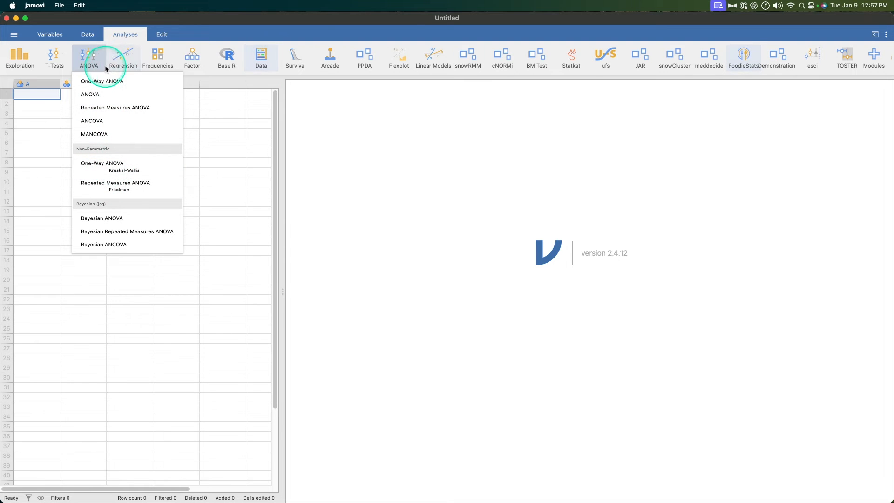
pyautogui.moveTo(109, 207)
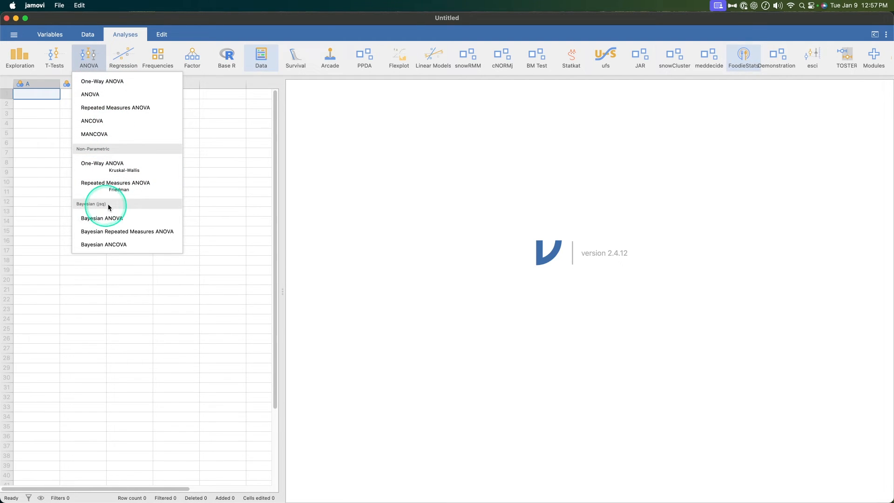
pyautogui.click(54, 57)
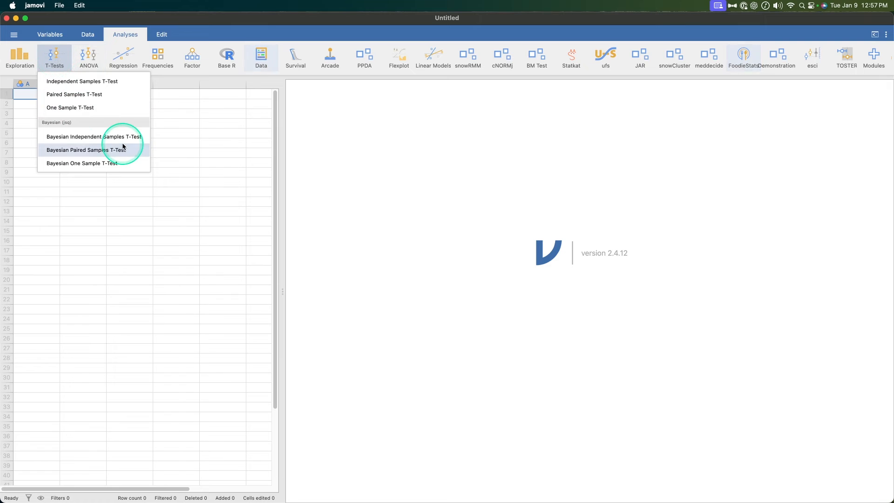
# Step: Add an empty Bayesian Independent Samples T-Test and expand its Prior settings
pyautogui.click(86, 150)
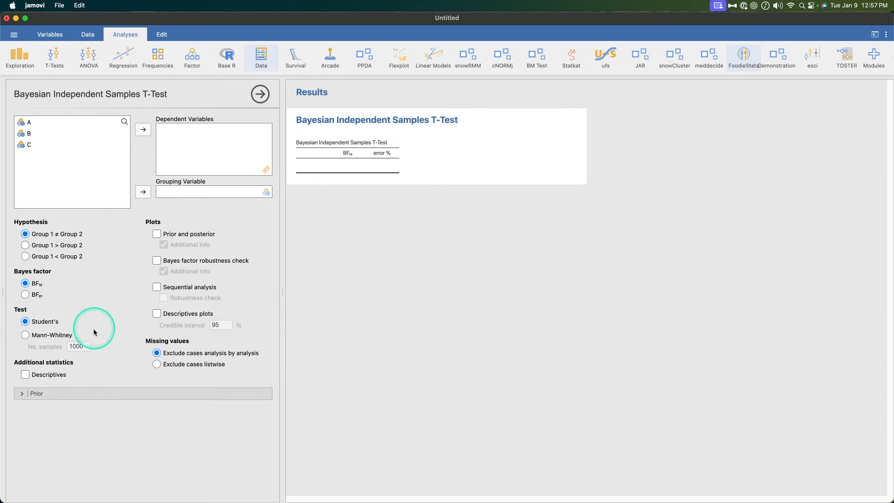
pyautogui.click(36, 394)
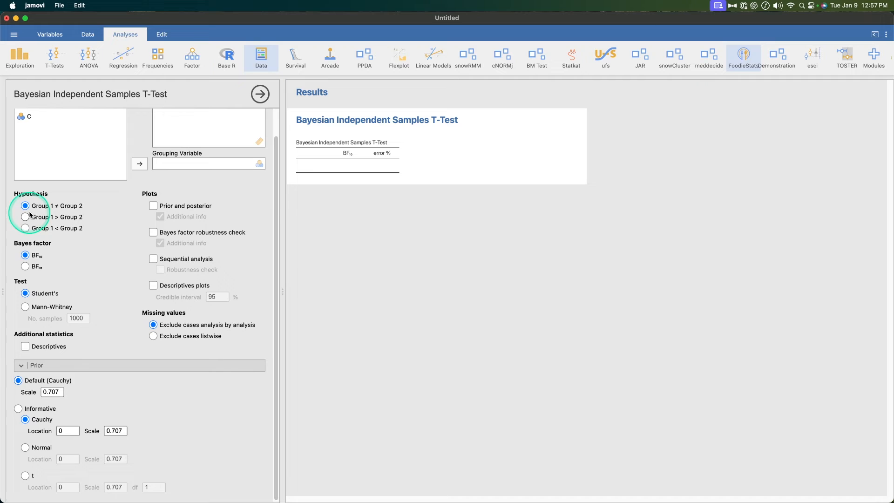
pyautogui.moveTo(60, 262)
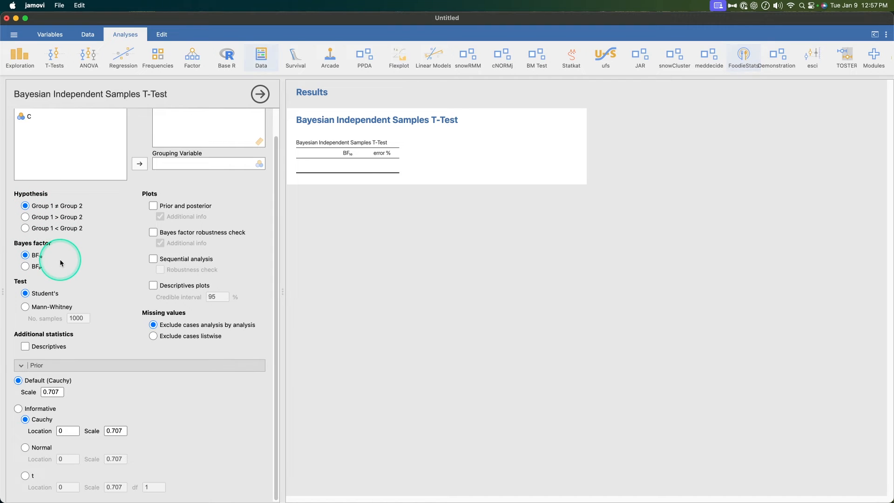
pyautogui.moveTo(19, 307)
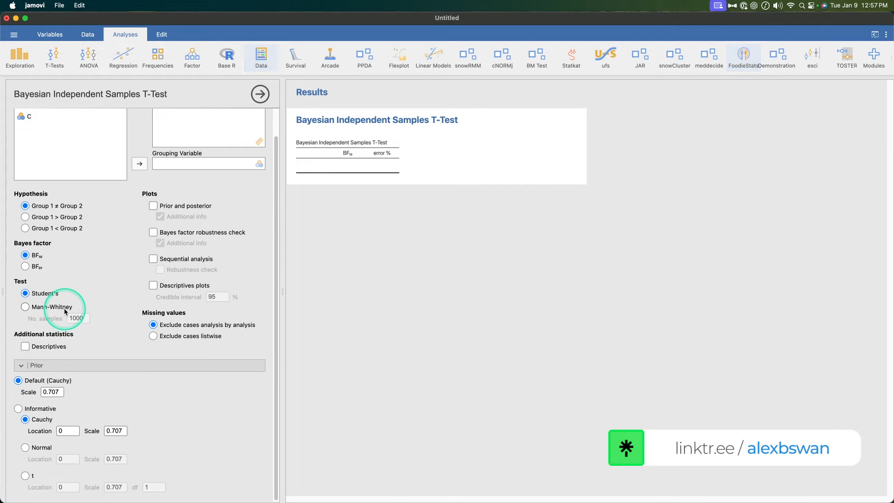
pyautogui.moveTo(186, 229)
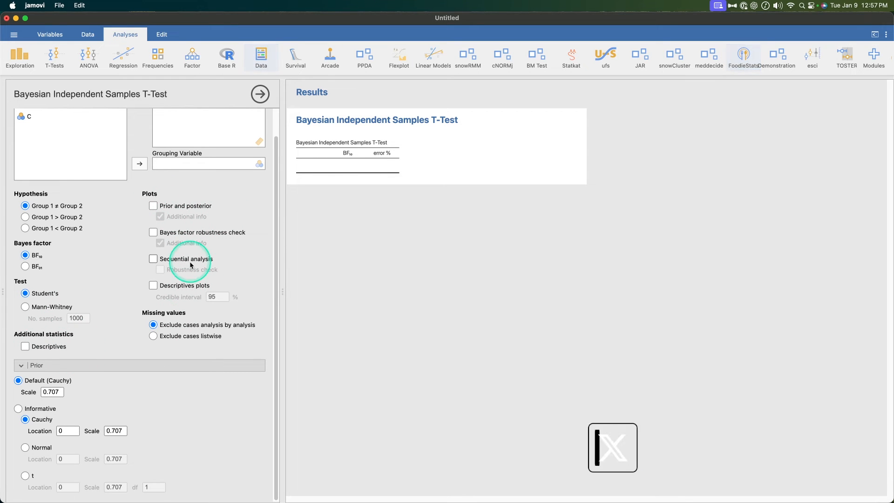
pyautogui.moveTo(226, 242)
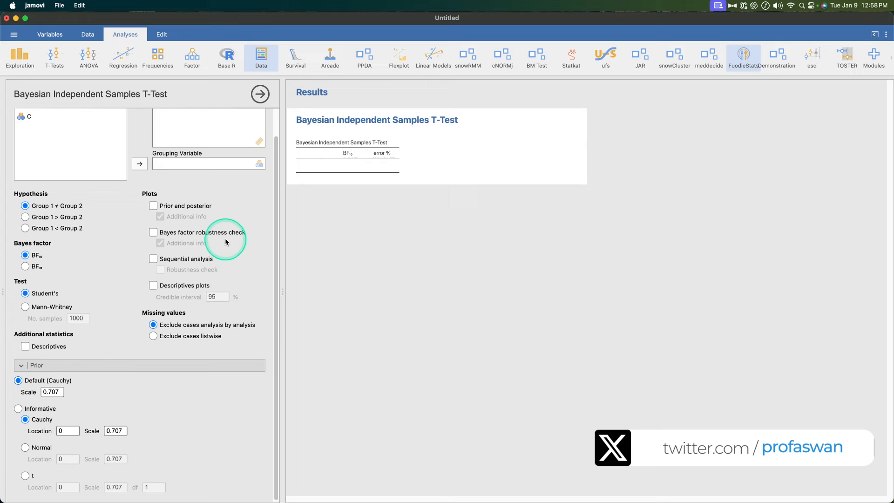
pyautogui.moveTo(183, 287)
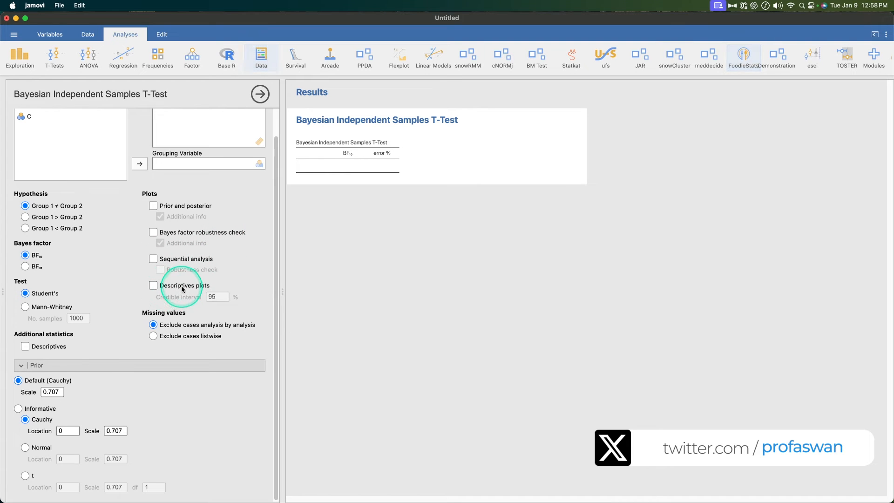
pyautogui.moveTo(201, 445)
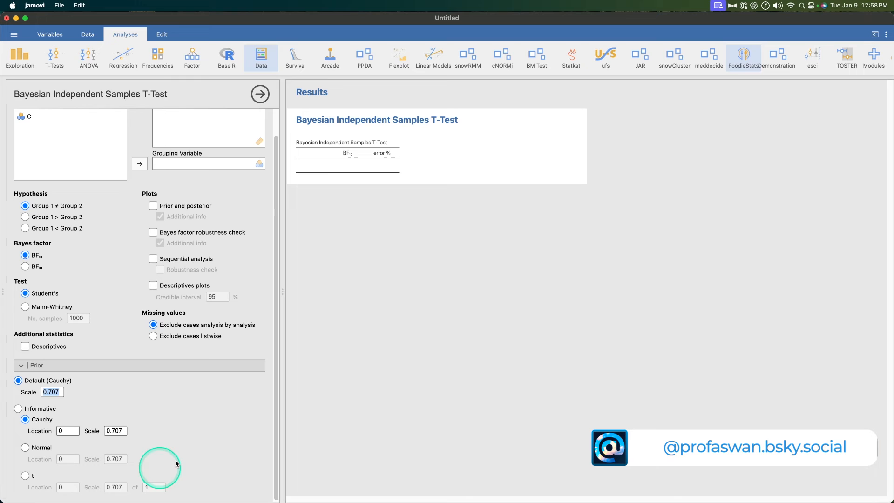
pyautogui.moveTo(119, 365)
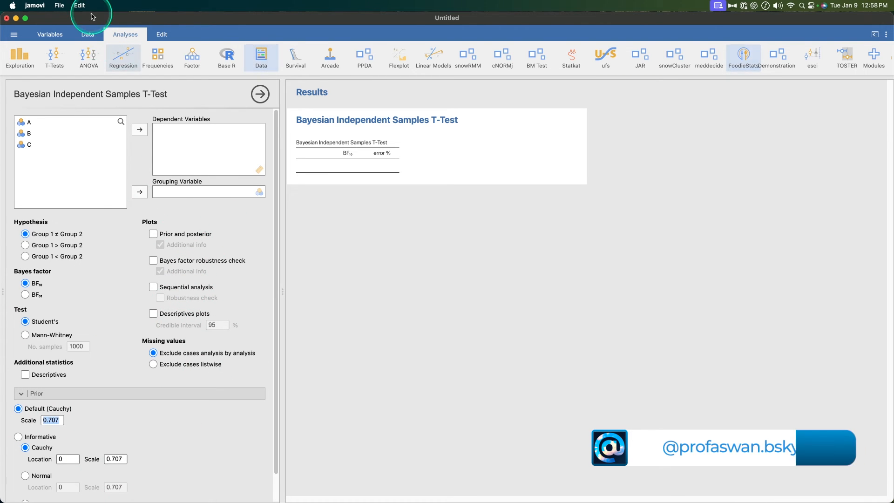
# Step: Review Bayesian ANOVA post-hoc, plot and prior options, then add an empty Bayesian Linear Regression
pyautogui.click(89, 57)
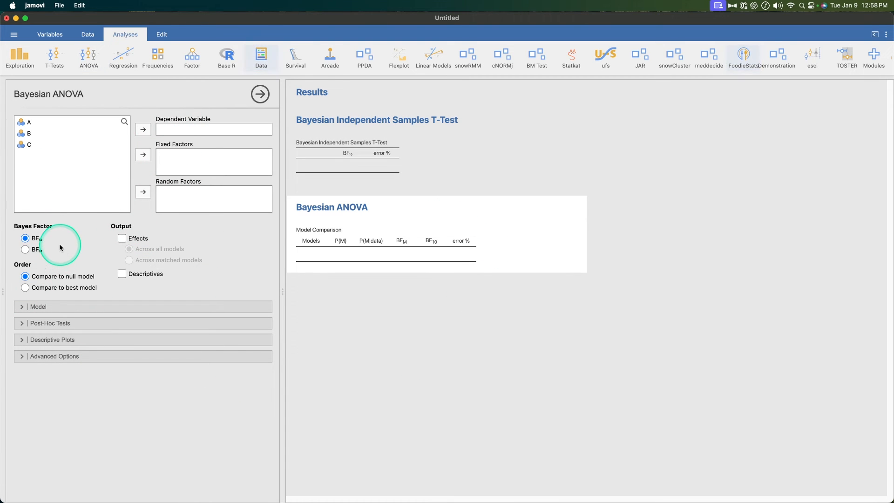
pyautogui.moveTo(60, 291)
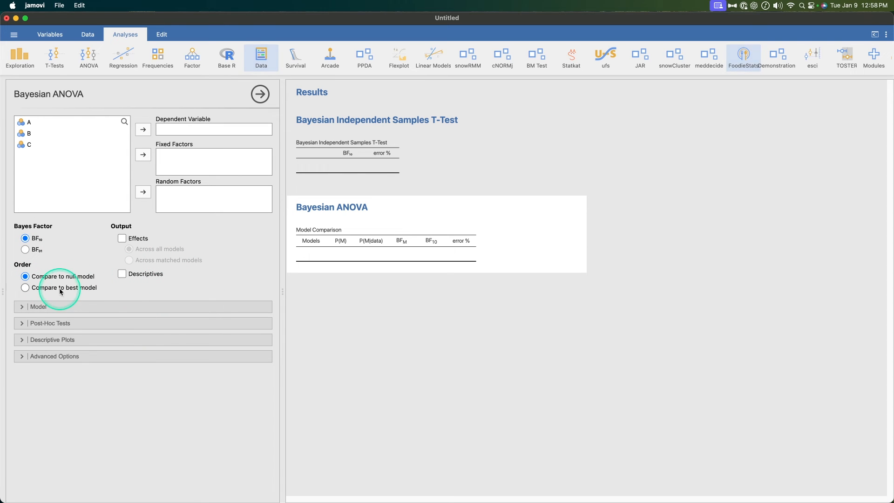
pyautogui.click(39, 306)
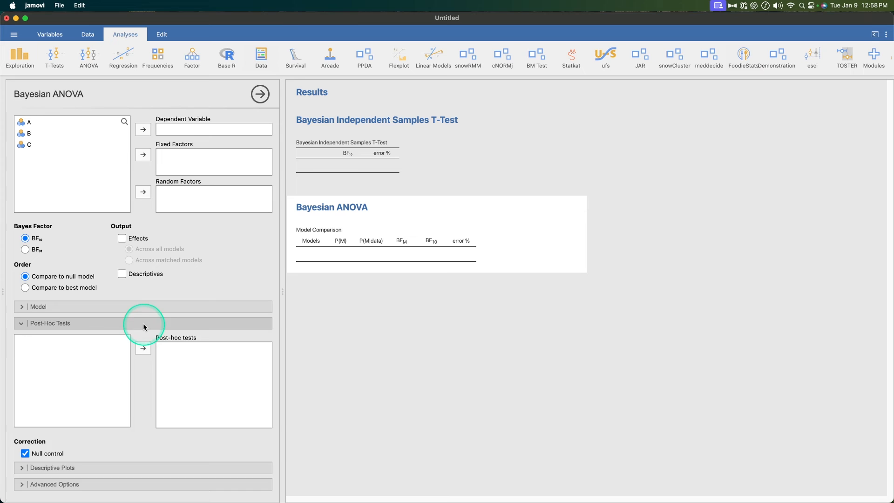
pyautogui.moveTo(86, 383)
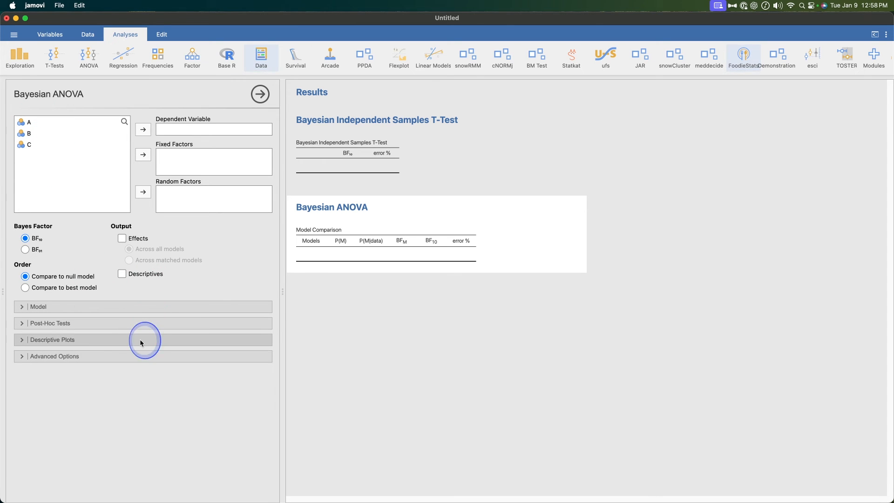
pyautogui.click(51, 339)
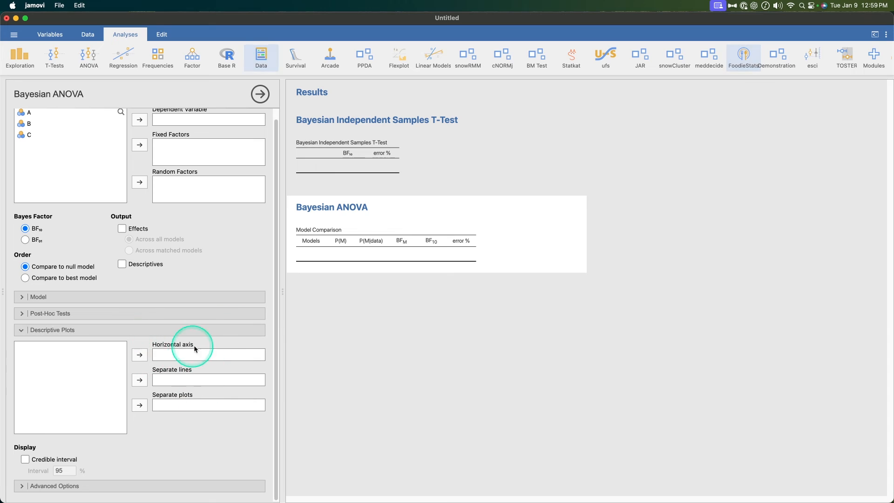
pyautogui.moveTo(128, 321)
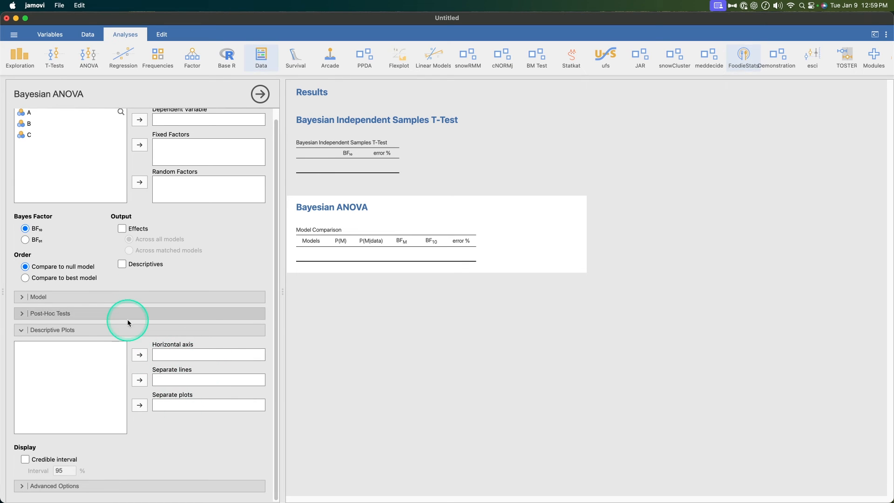
pyautogui.click(52, 329)
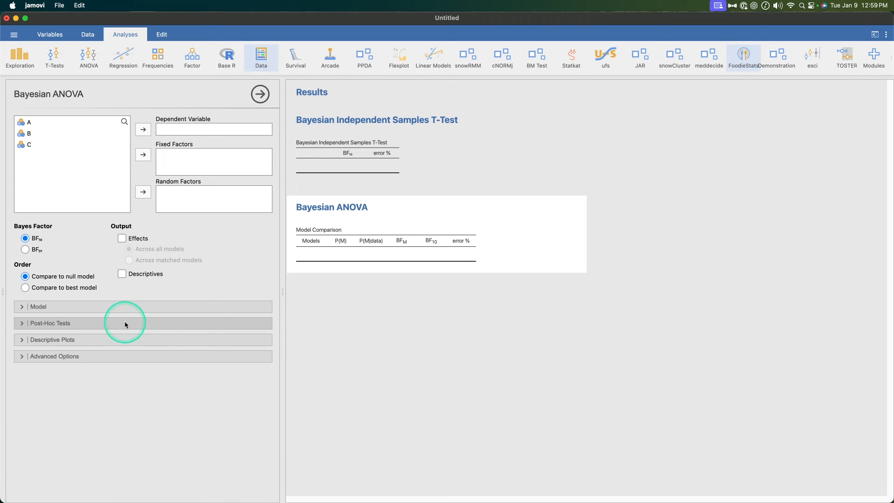
pyautogui.click(54, 356)
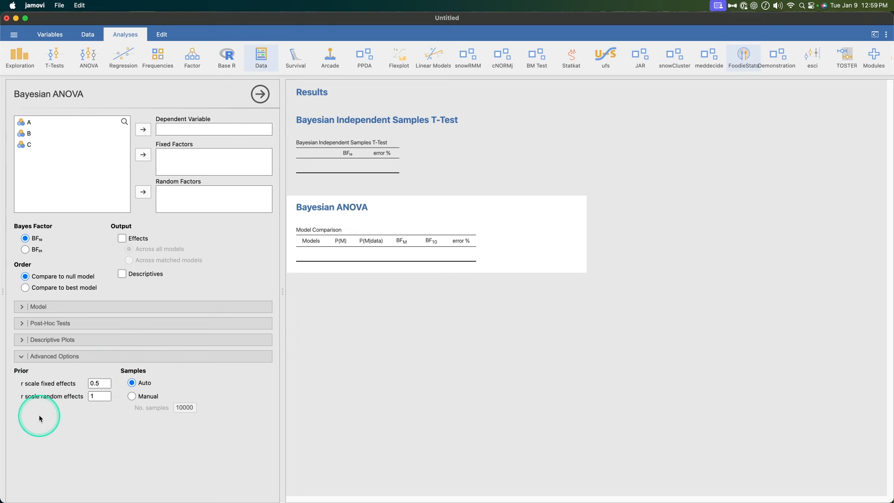
pyautogui.moveTo(122, 56)
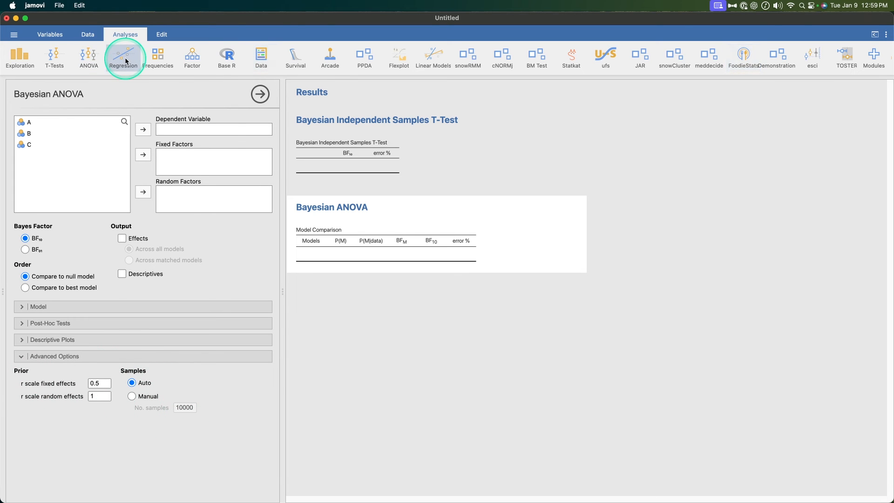
pyautogui.click(122, 56)
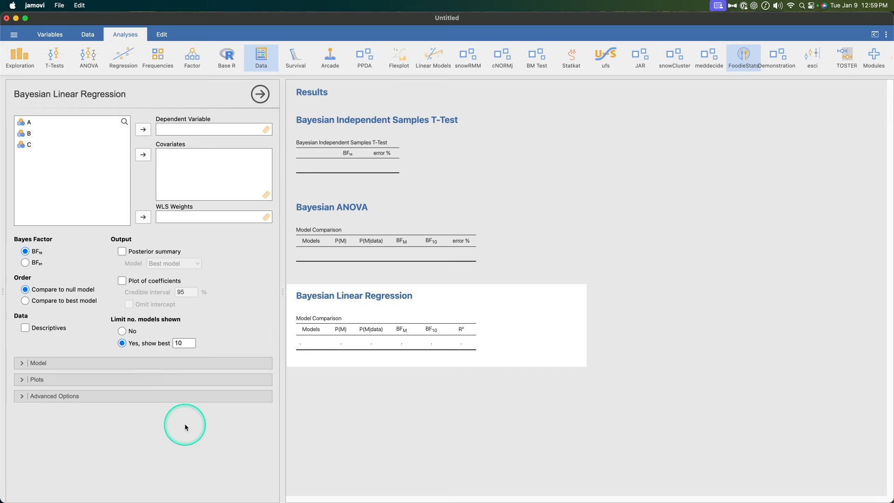
pyautogui.moveTo(150, 247)
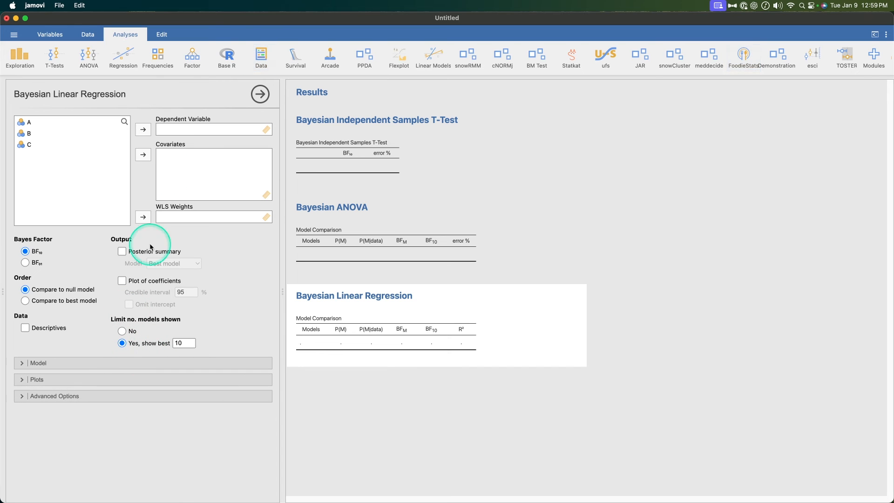
pyautogui.click(157, 57)
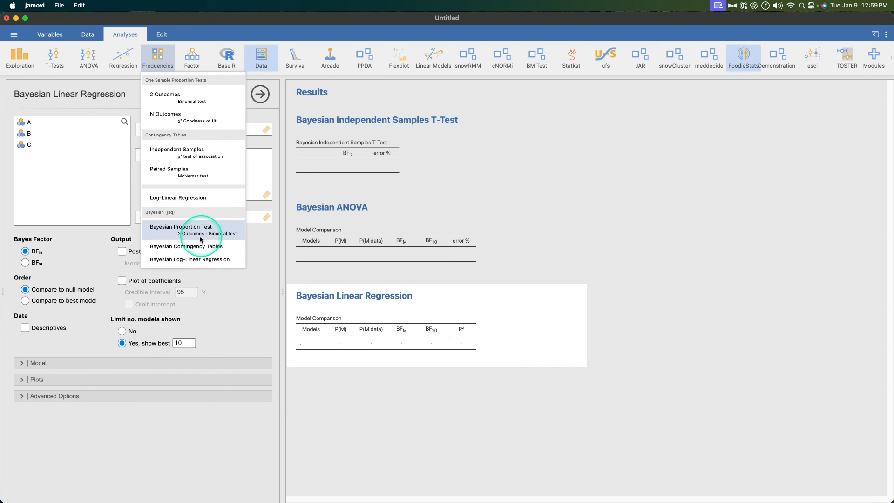
# Step: Add an empty Bayesian Contingency Tables analysis and scroll the results back to the top
pyautogui.click(186, 246)
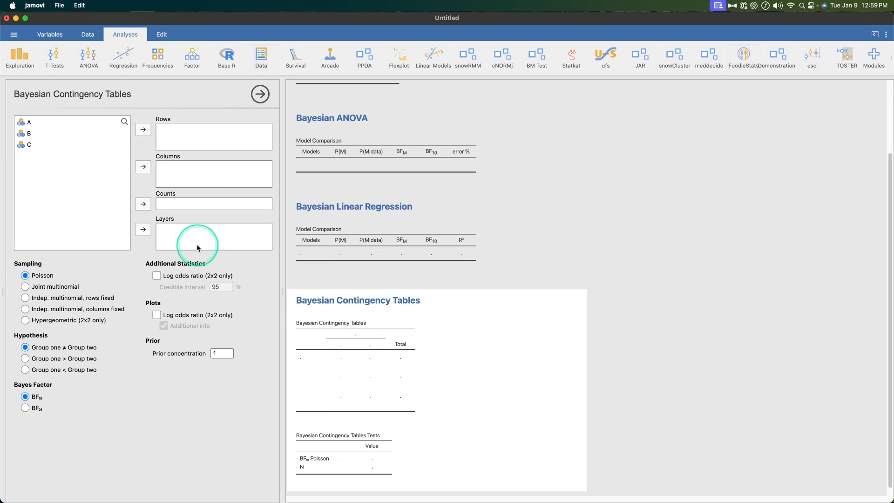
pyautogui.moveTo(167, 414)
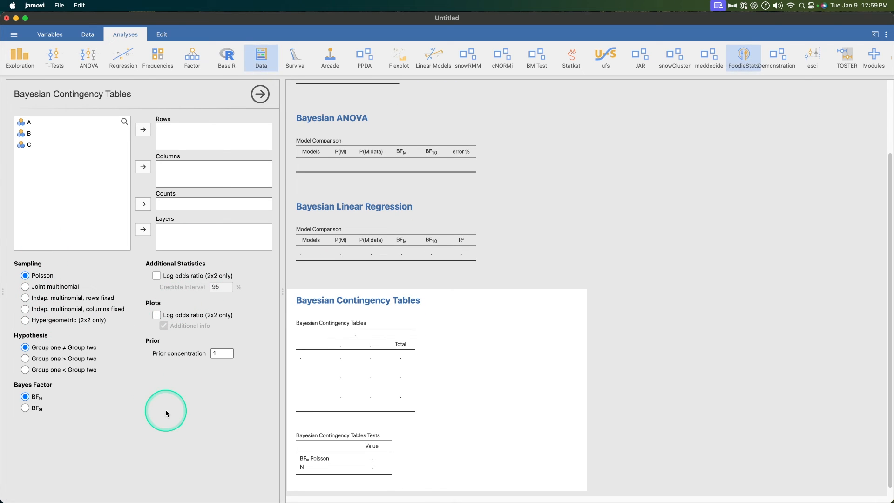
pyautogui.moveTo(193, 282)
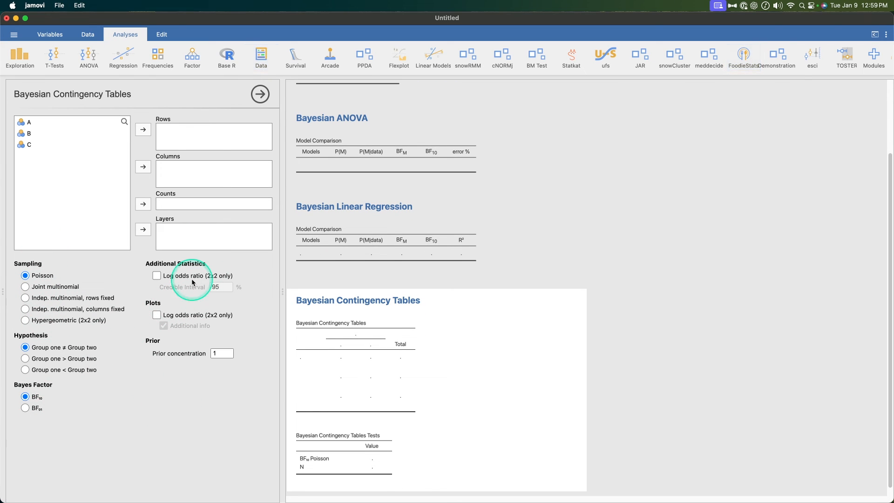
pyautogui.moveTo(394, 328)
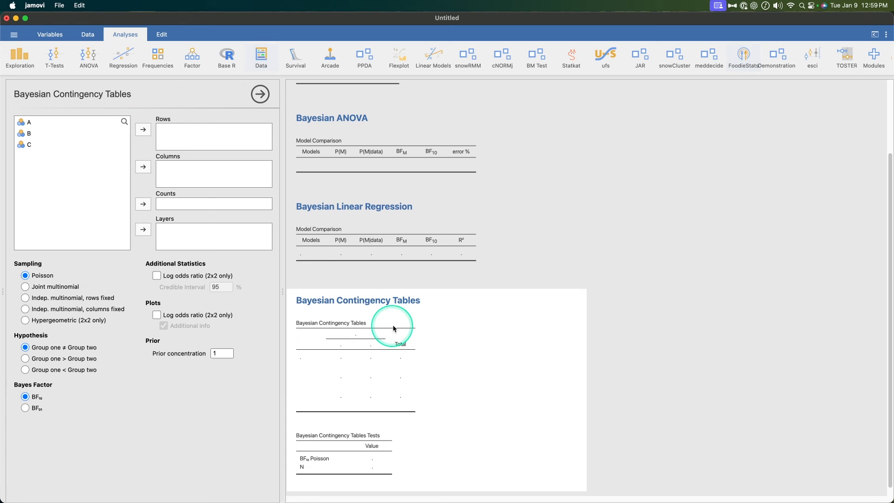
pyautogui.scroll(3)
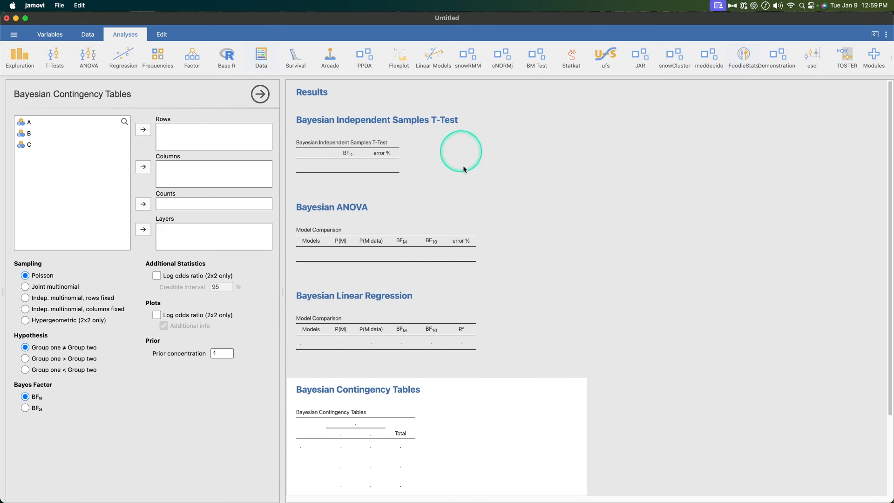
pyautogui.moveTo(449, 135)
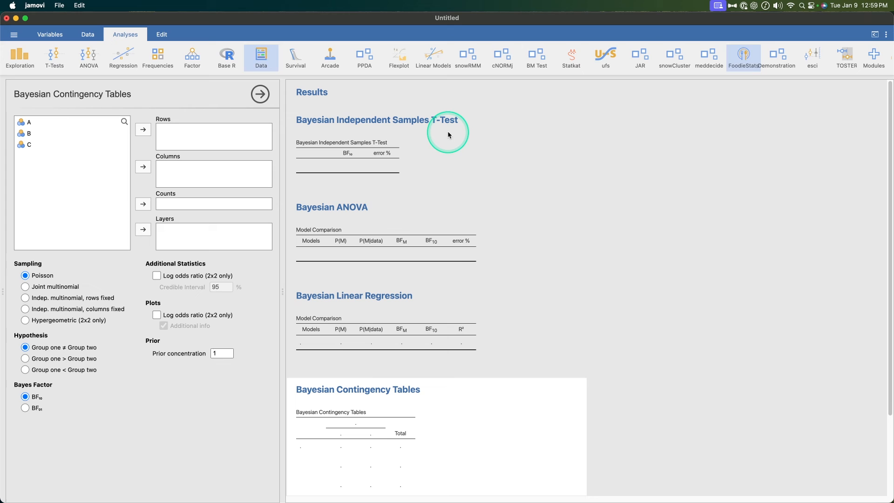
pyautogui.moveTo(493, 174)
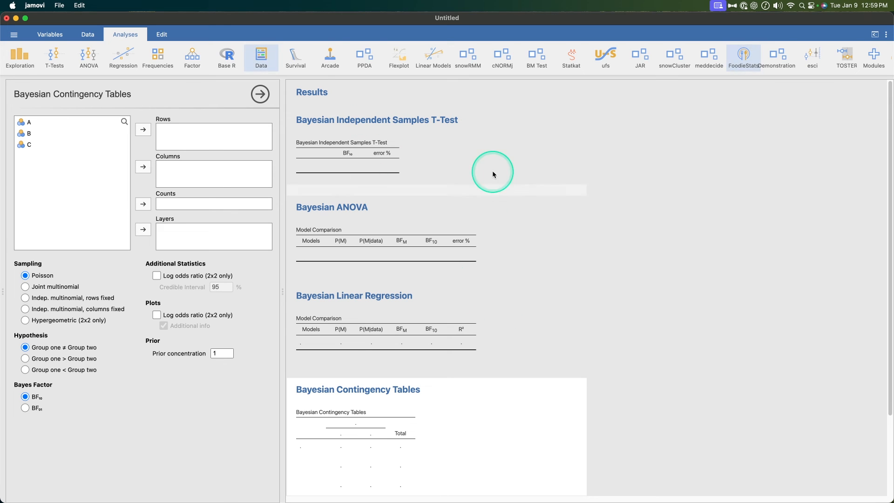
pyautogui.moveTo(502, 169)
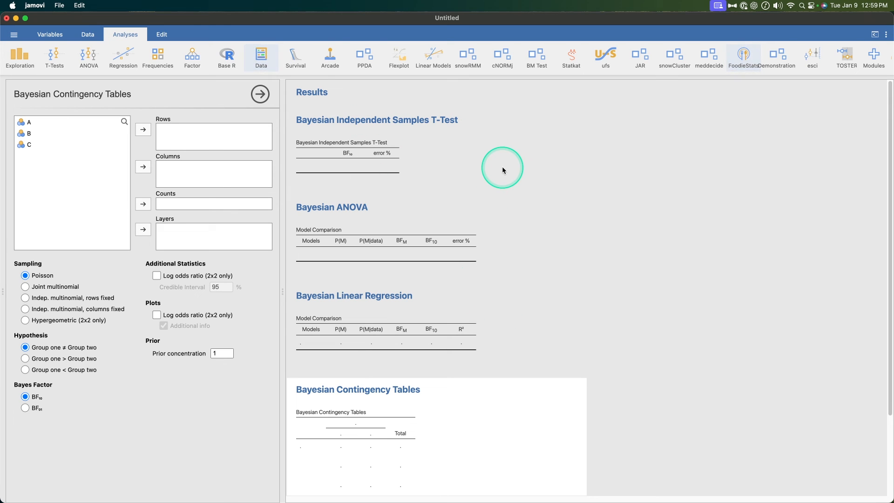
pyautogui.moveTo(464, 175)
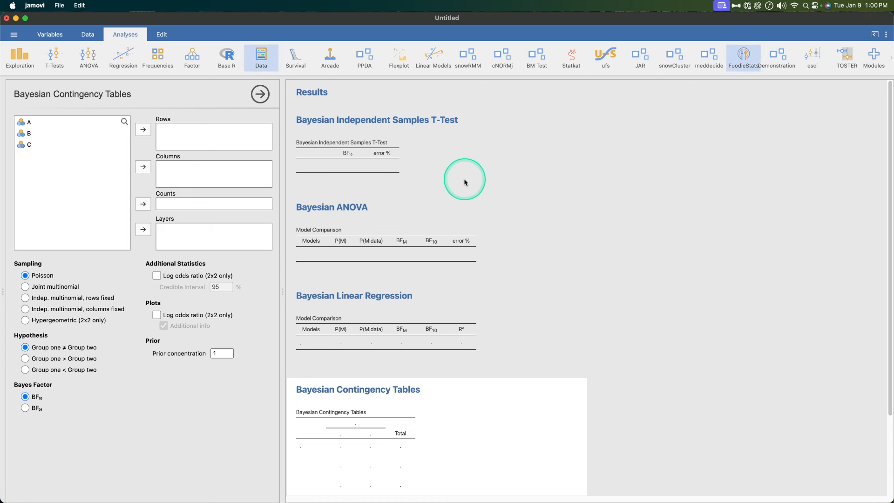
pyautogui.moveTo(306, 337)
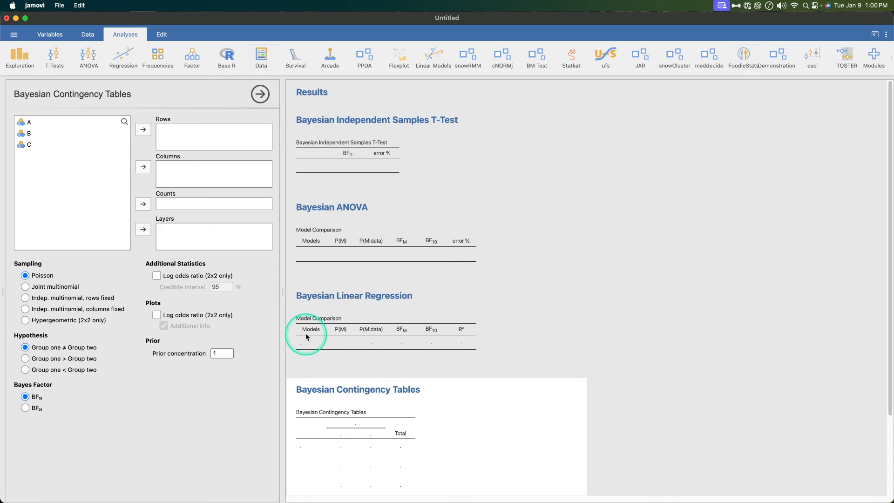
pyautogui.moveTo(543, 297)
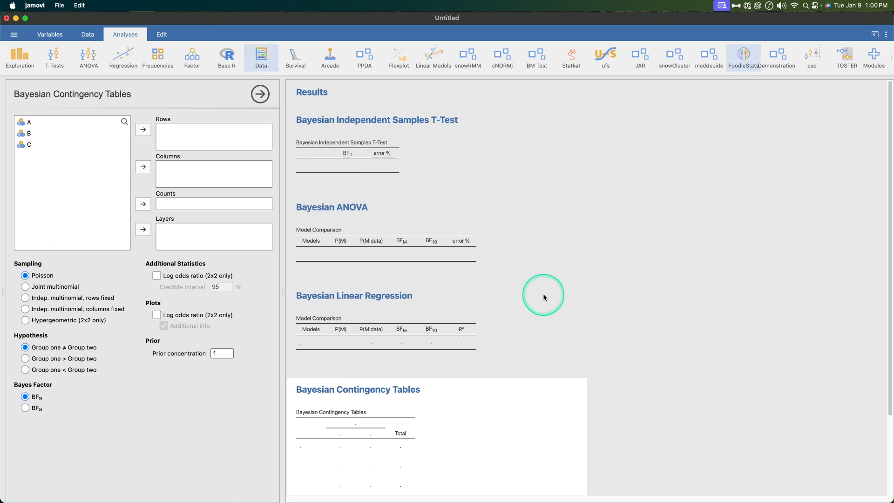
pyautogui.moveTo(542, 302)
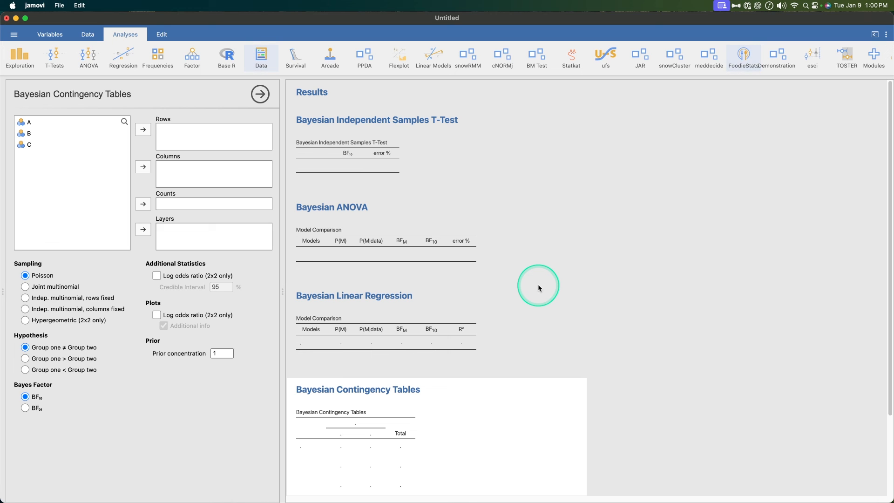
pyautogui.moveTo(550, 344)
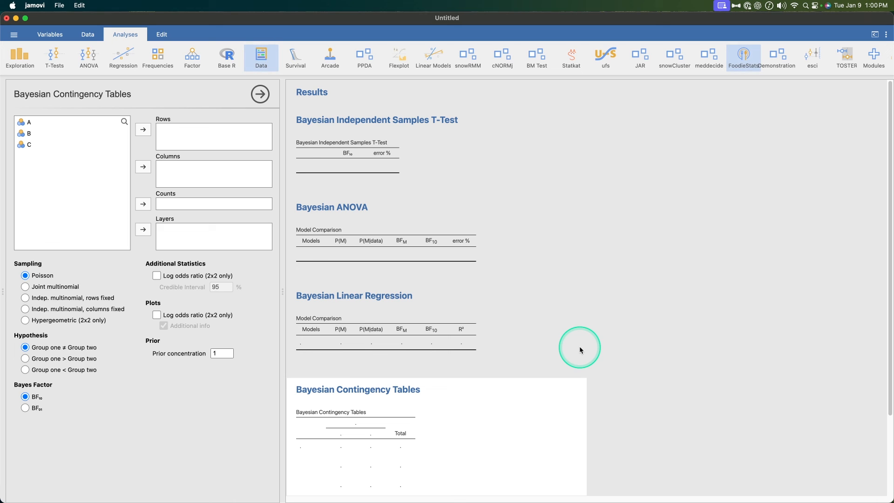
pyautogui.moveTo(578, 340)
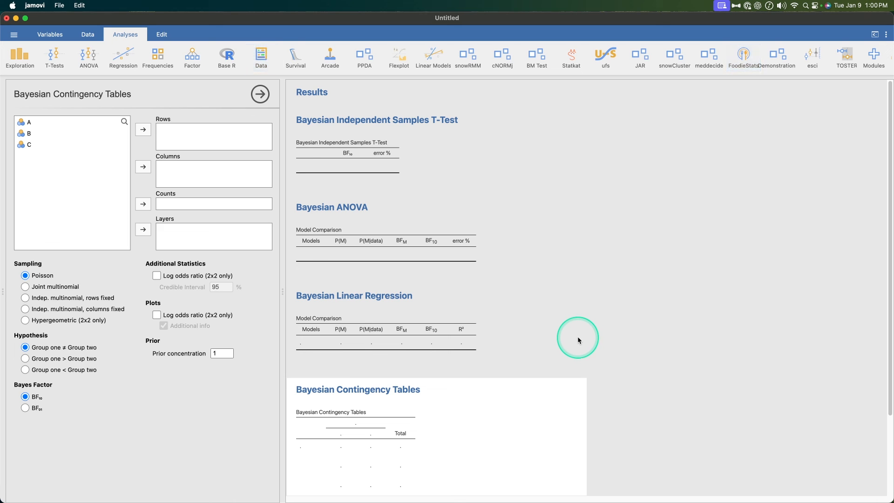